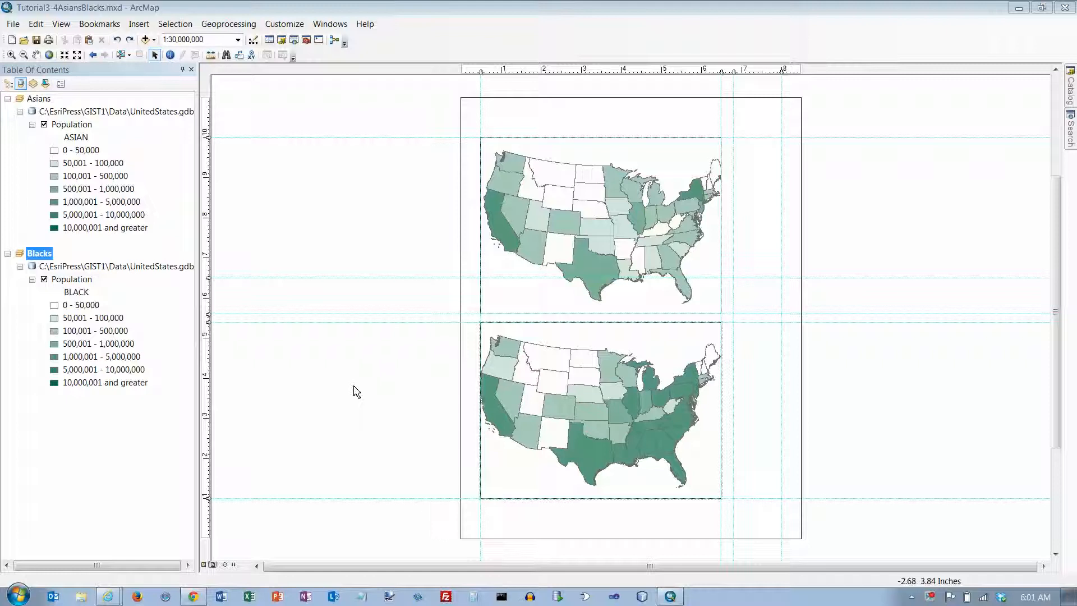
mouse_move(356, 391)
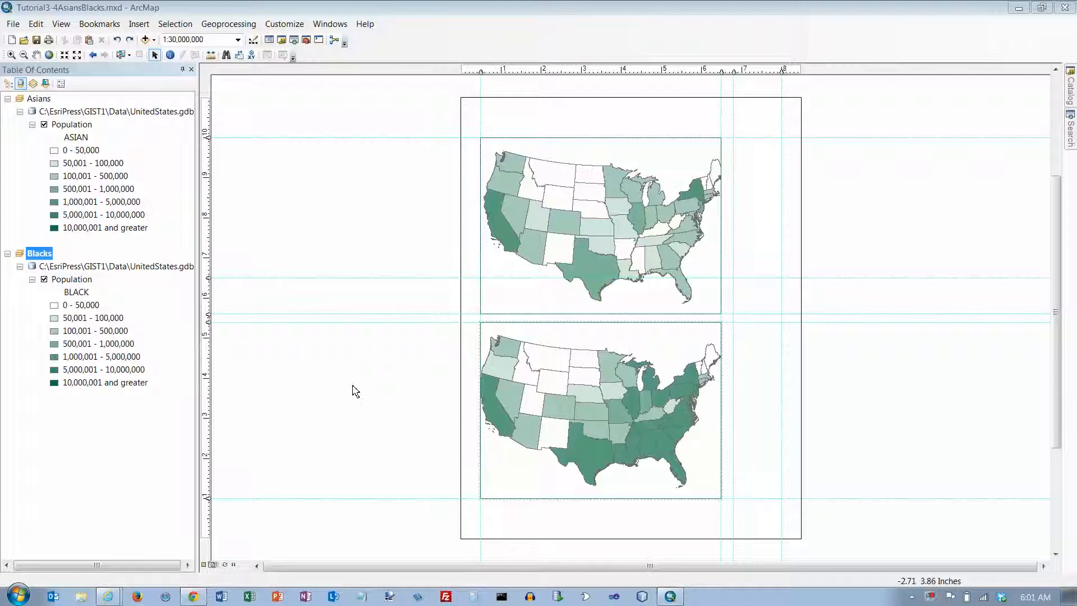
mouse_move(665, 161)
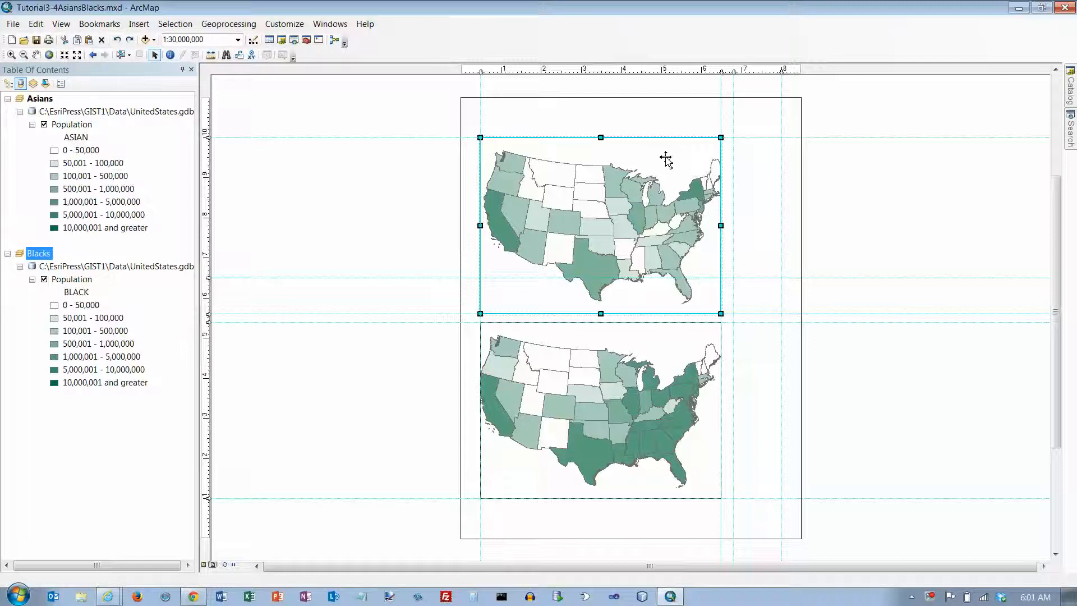
Step: Insert a Population legend for the Asians data frame, accepting the Legend Wizard defaults
click(139, 24)
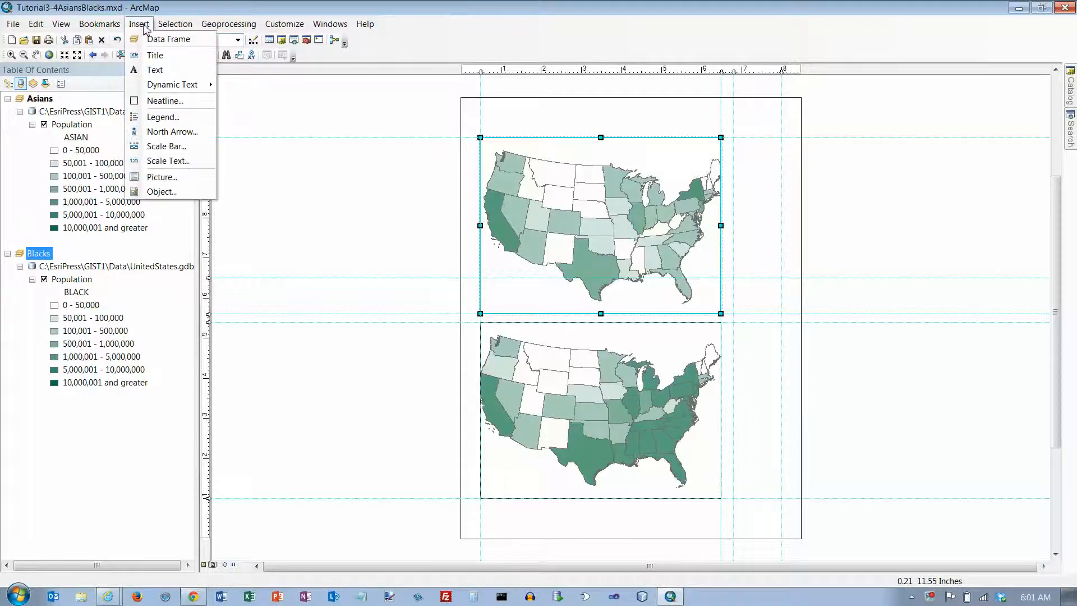
mouse_move(155, 69)
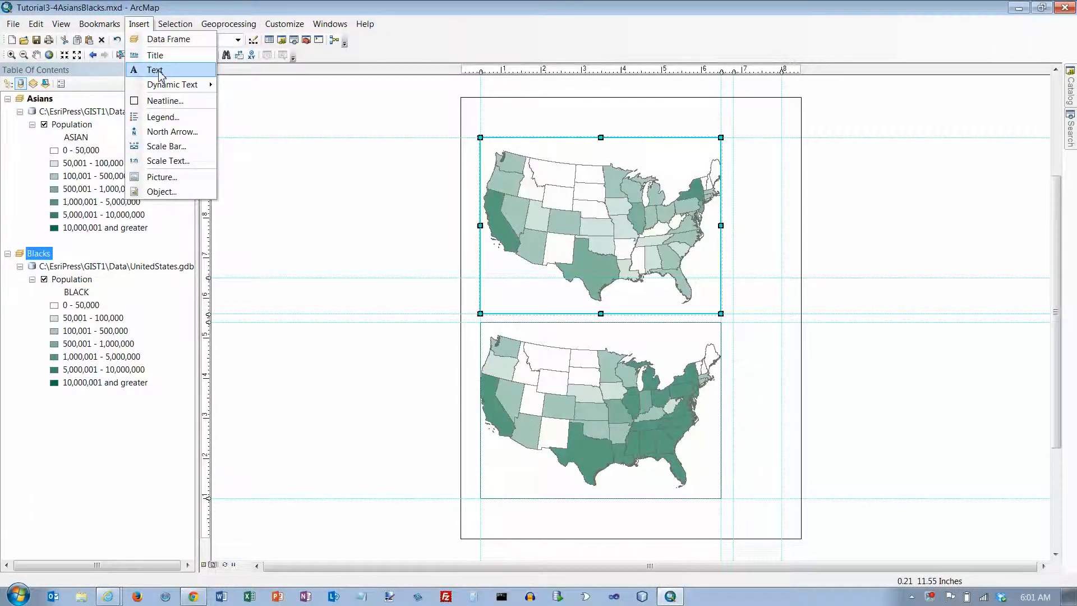
click(162, 116)
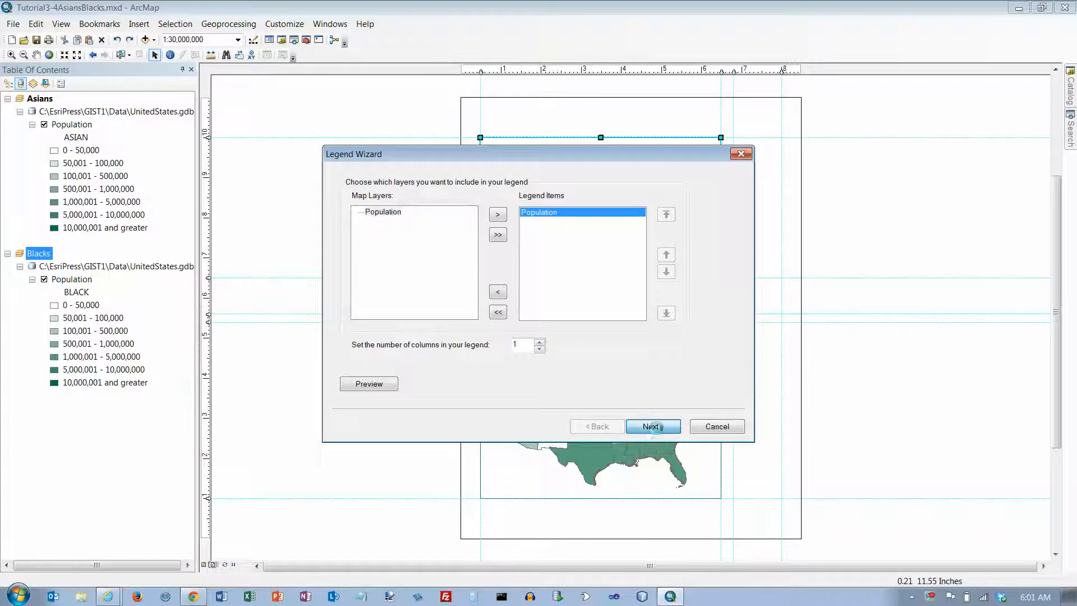
click(652, 426)
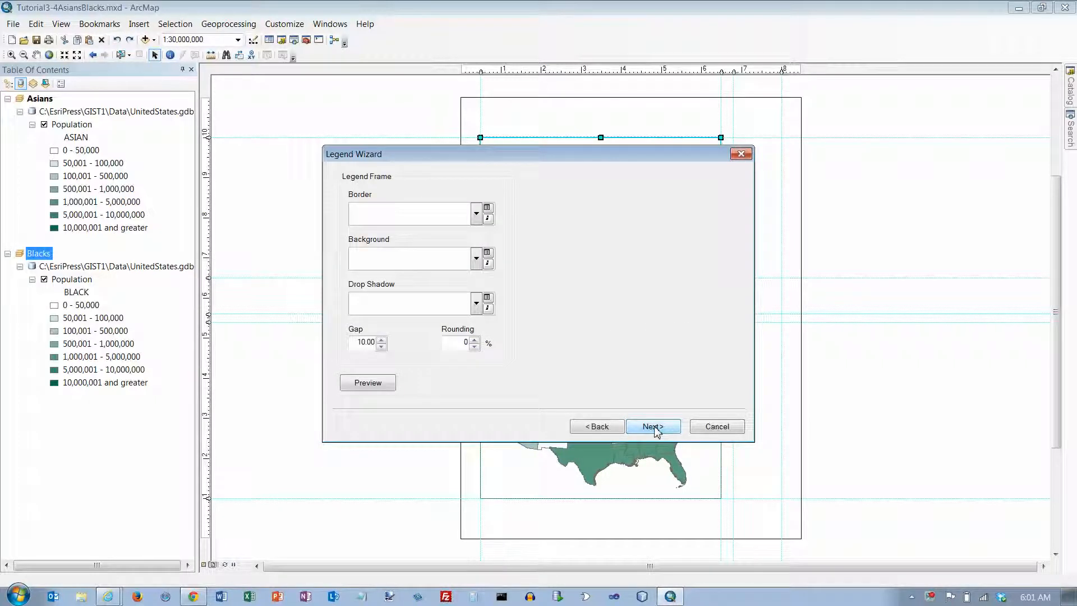
mouse_move(455, 227)
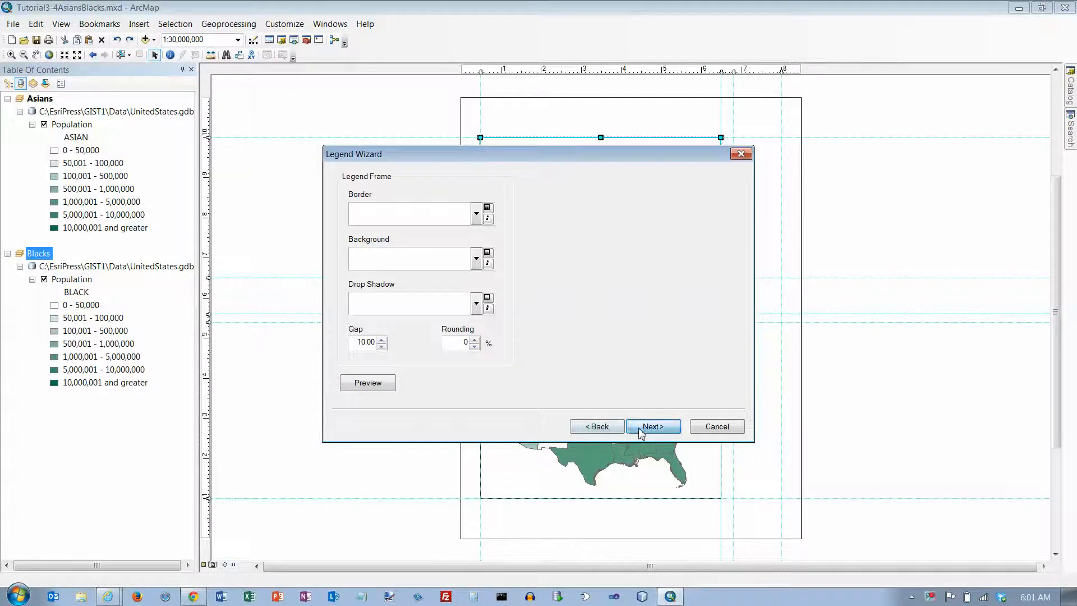
click(652, 426)
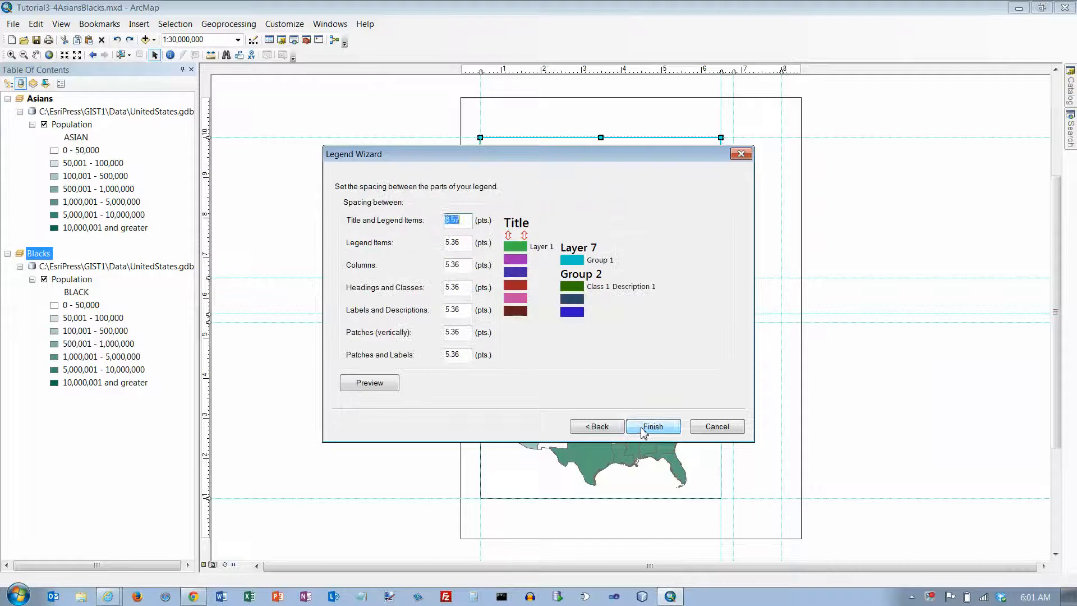
click(652, 426)
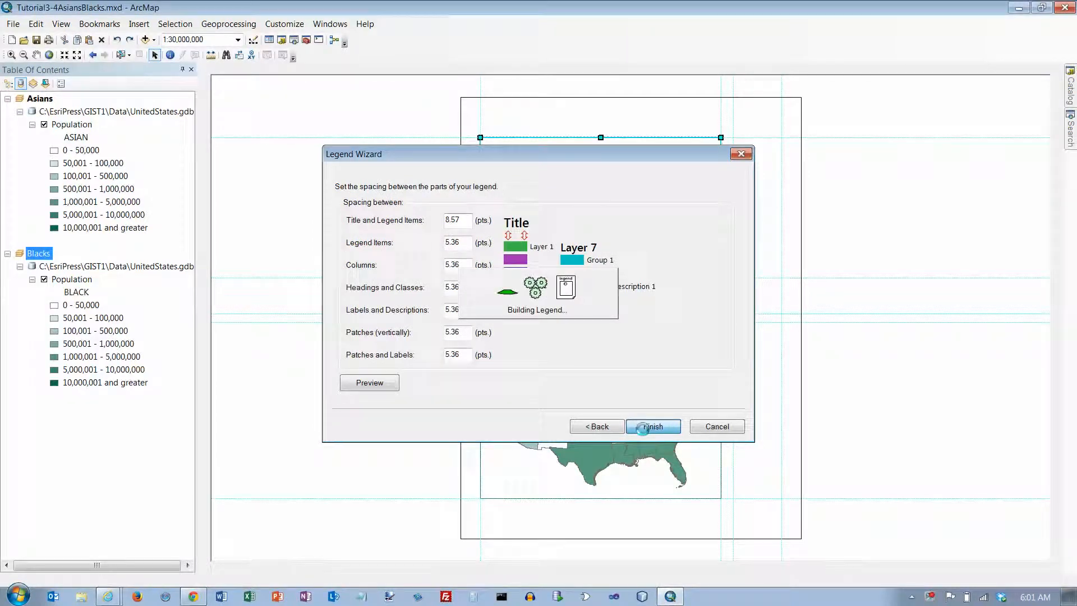
click(652, 426)
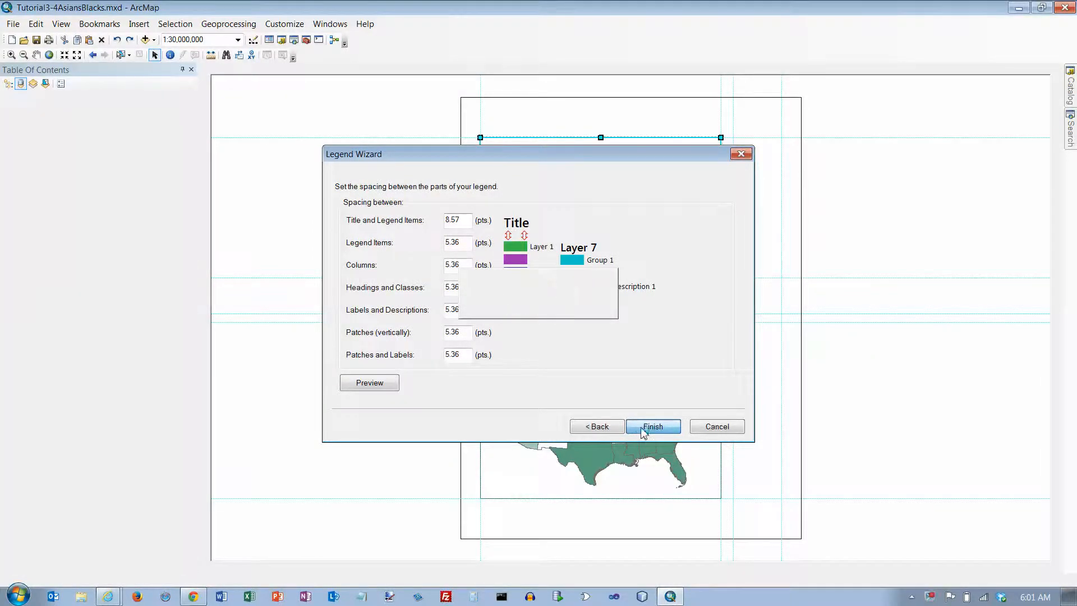
click(652, 426)
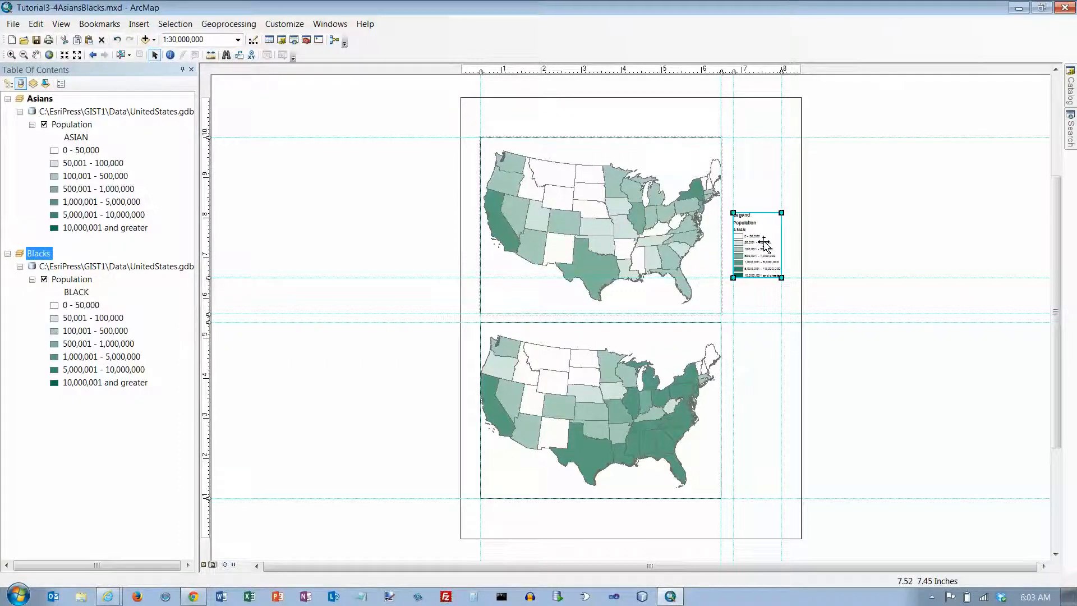
Step: Zoom the layout to the selected Asian legend so its seven population classes are readable
right_click(762, 246)
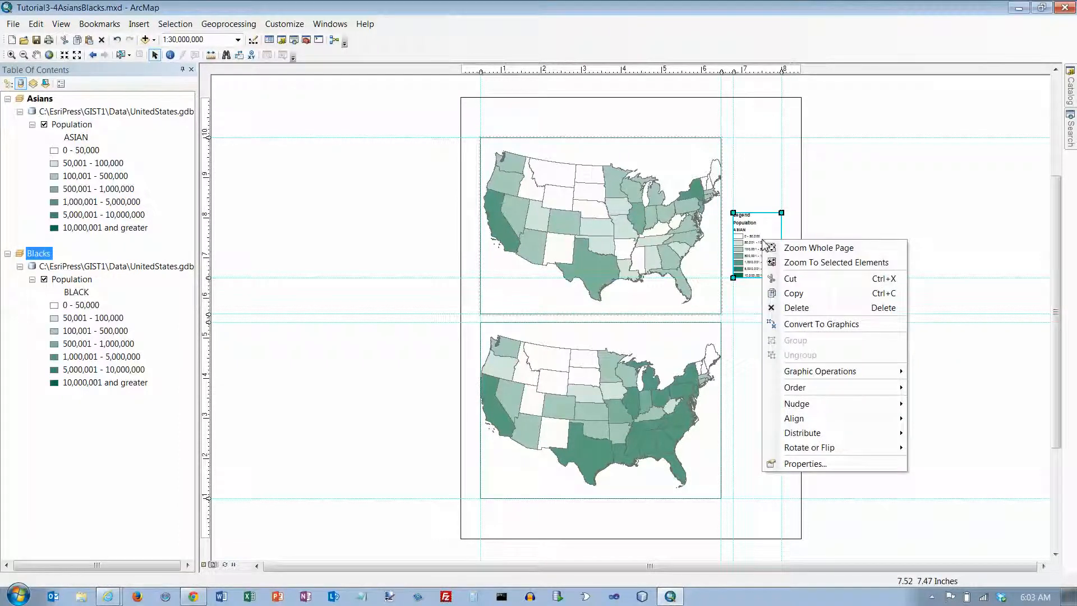
mouse_move(836, 261)
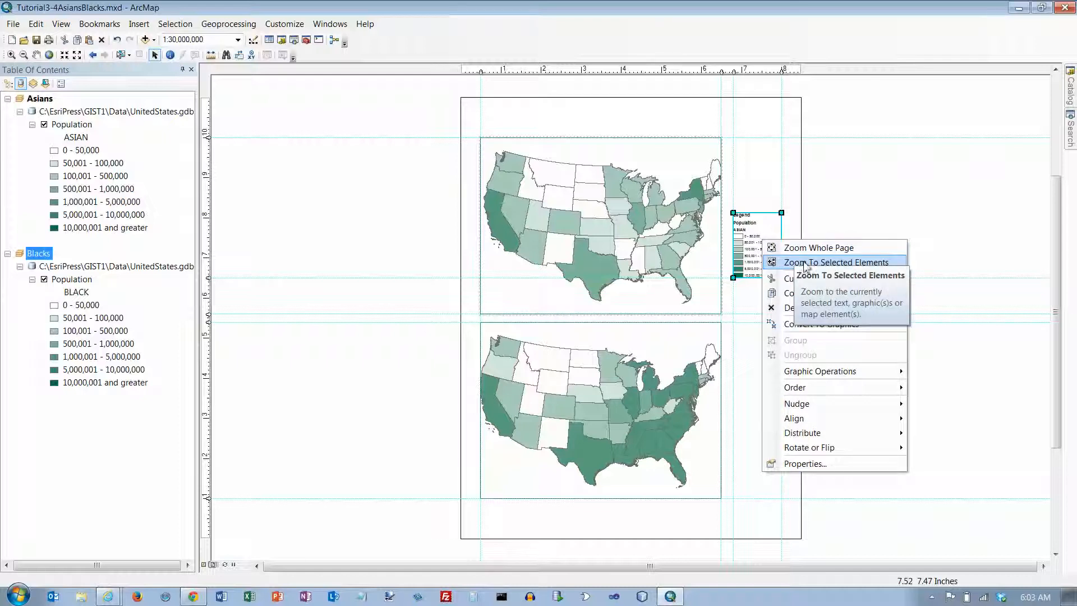
click(837, 262)
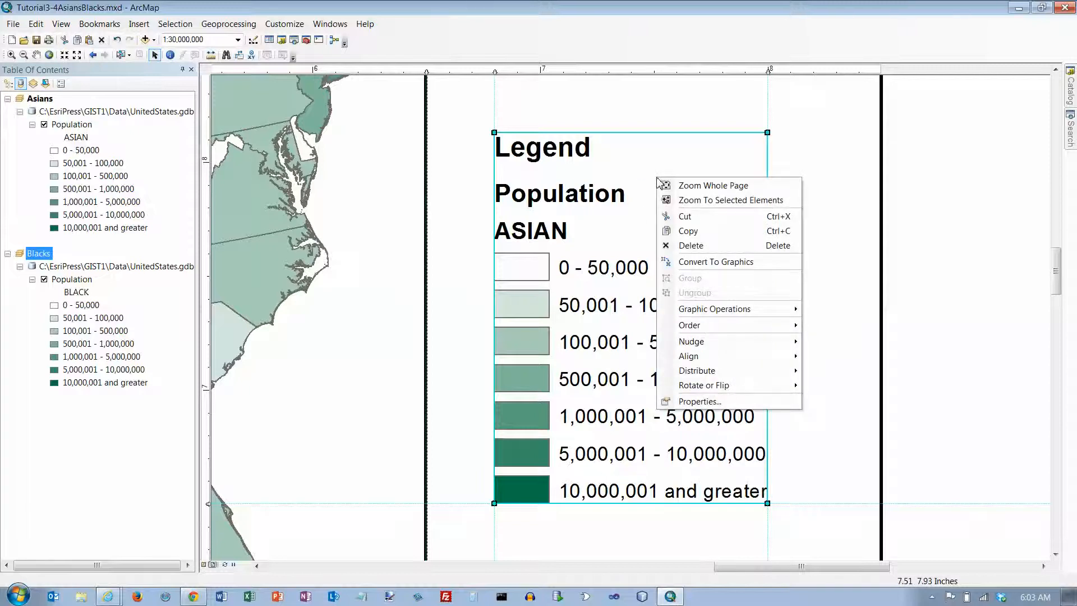
mouse_move(715, 308)
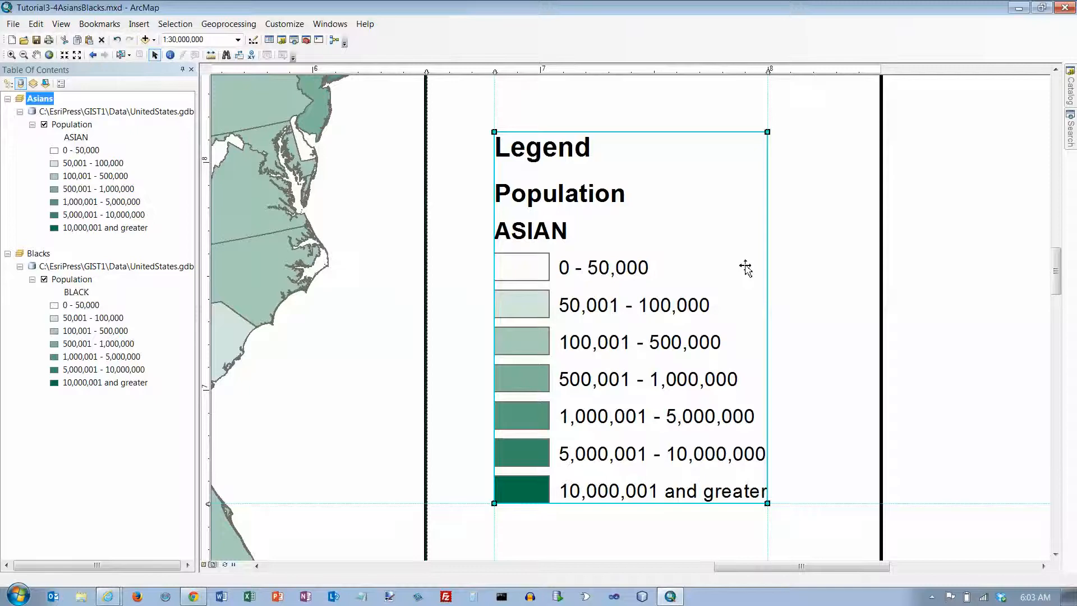
Step: Ungroup the legend graphics, delete the ASIAN heading and select the Population text
right_click(745, 267)
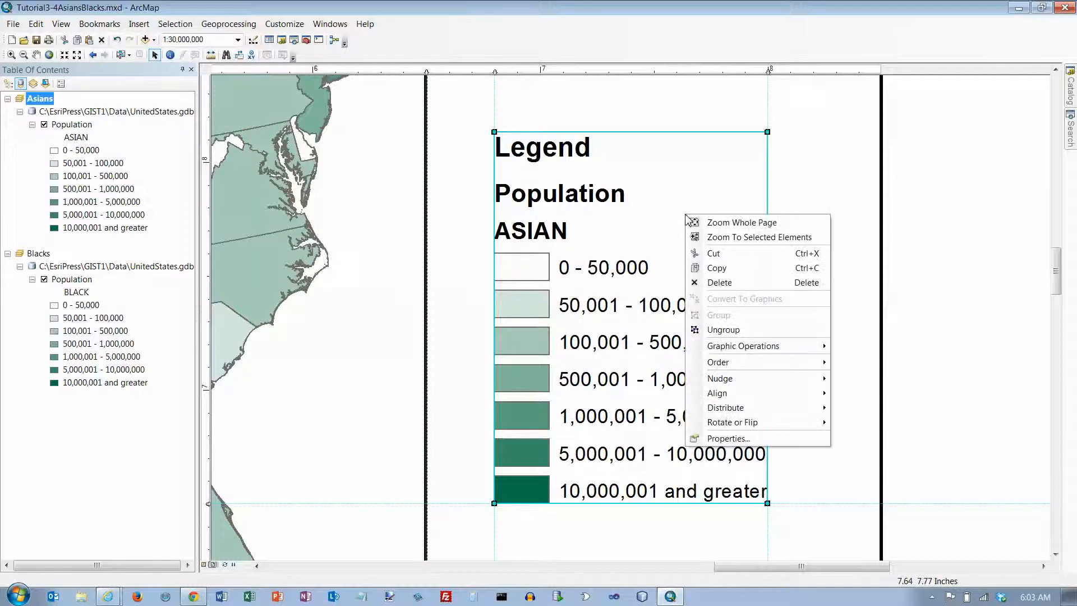
mouse_move(721, 330)
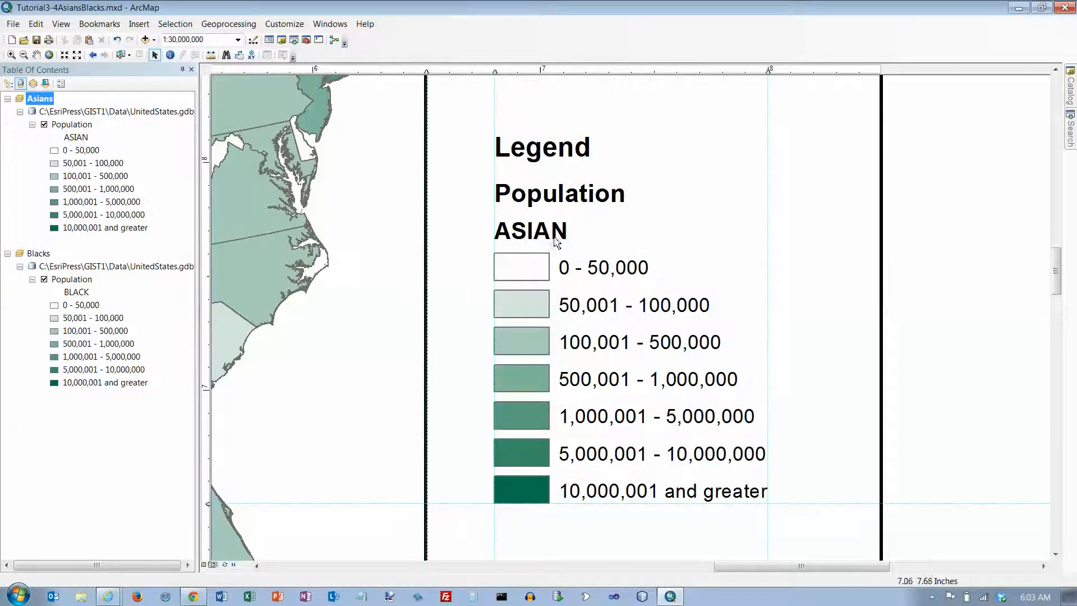
click(529, 230)
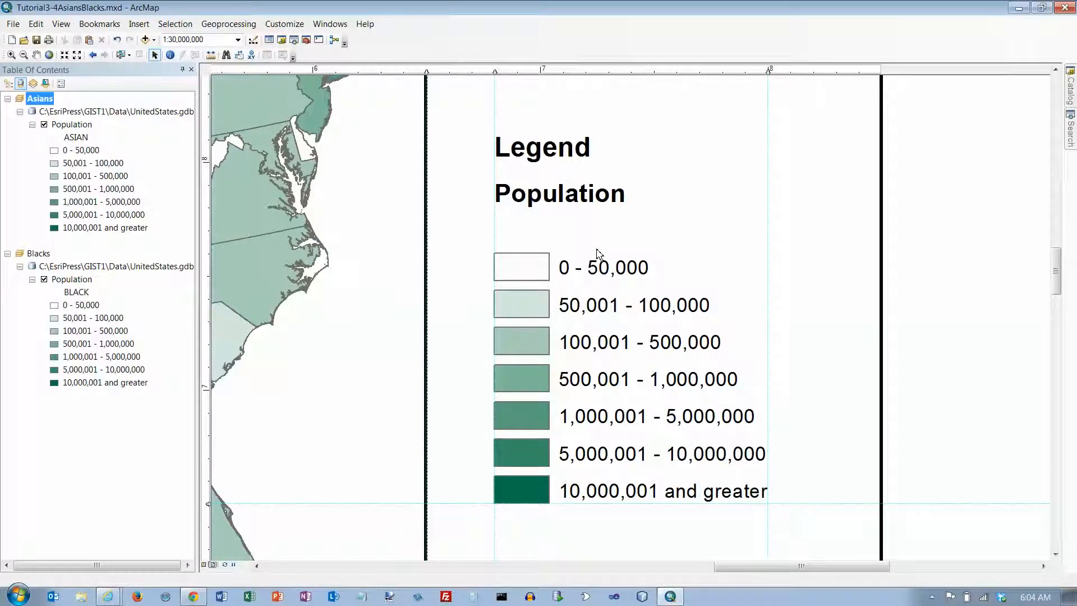
mouse_move(572, 200)
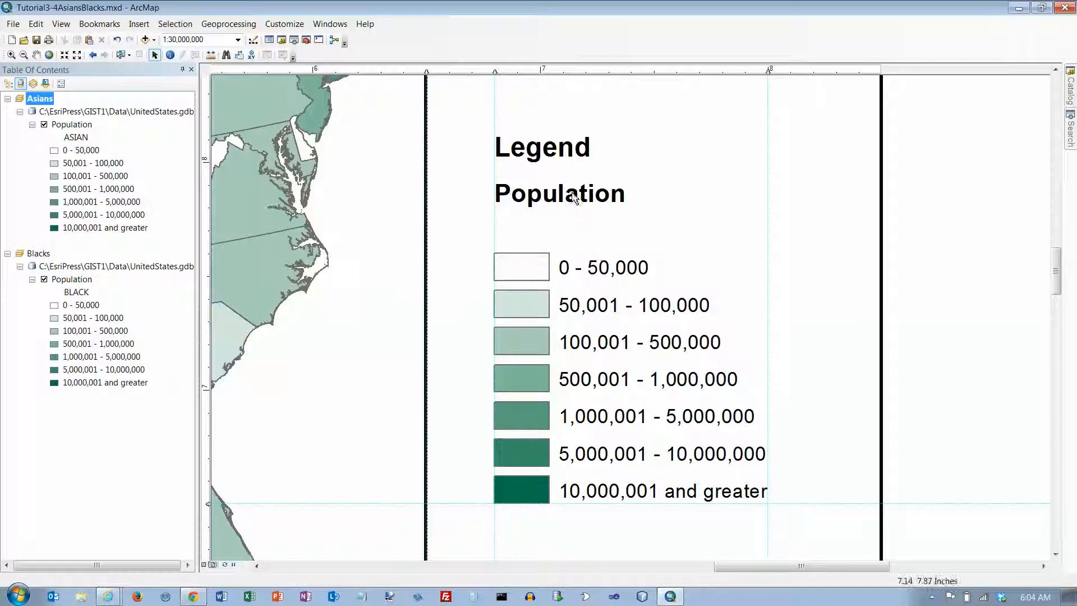
click(558, 193)
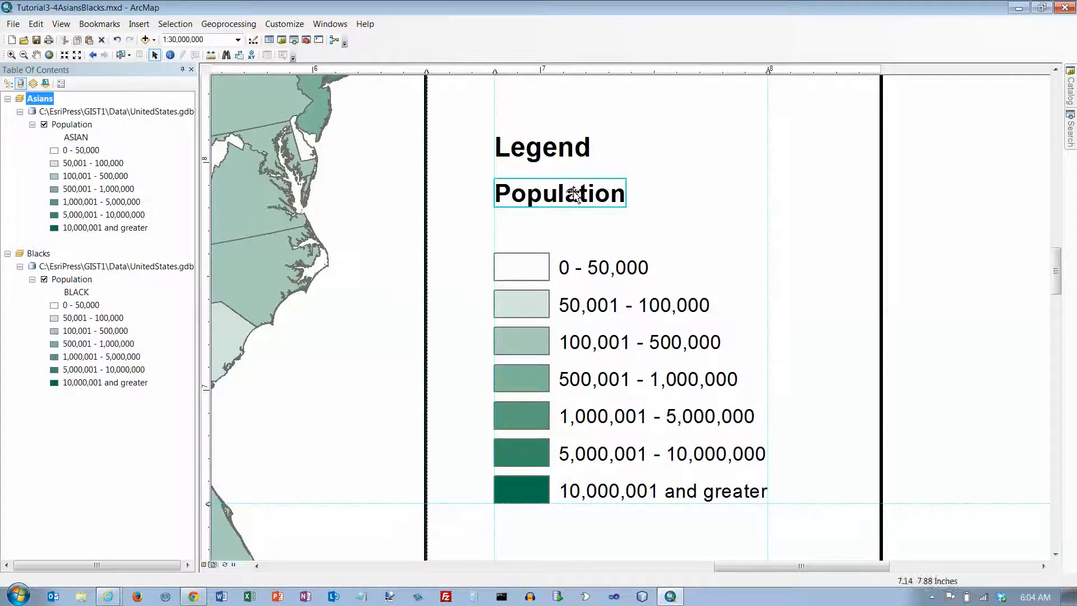
click(541, 147)
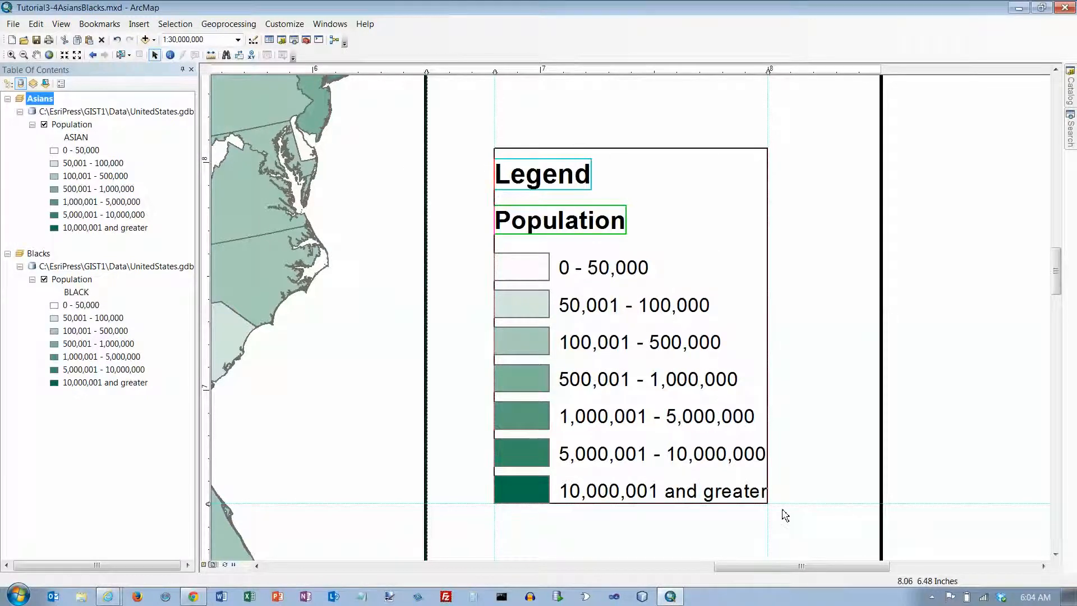
Step: Select all the shifted legend pieces and regroup them into one legend graphic
click(621, 341)
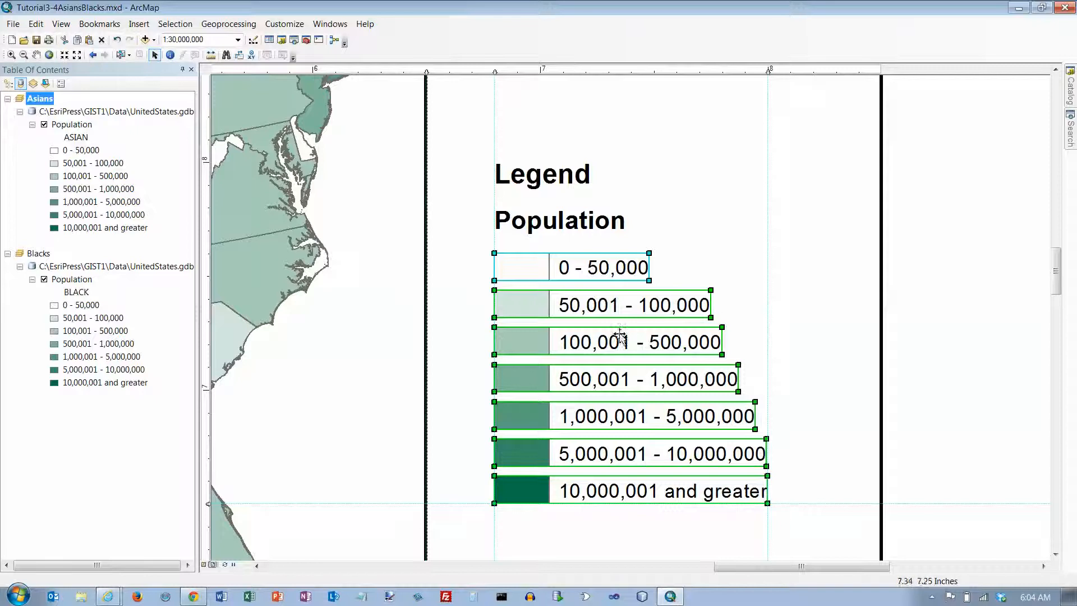
mouse_move(779, 514)
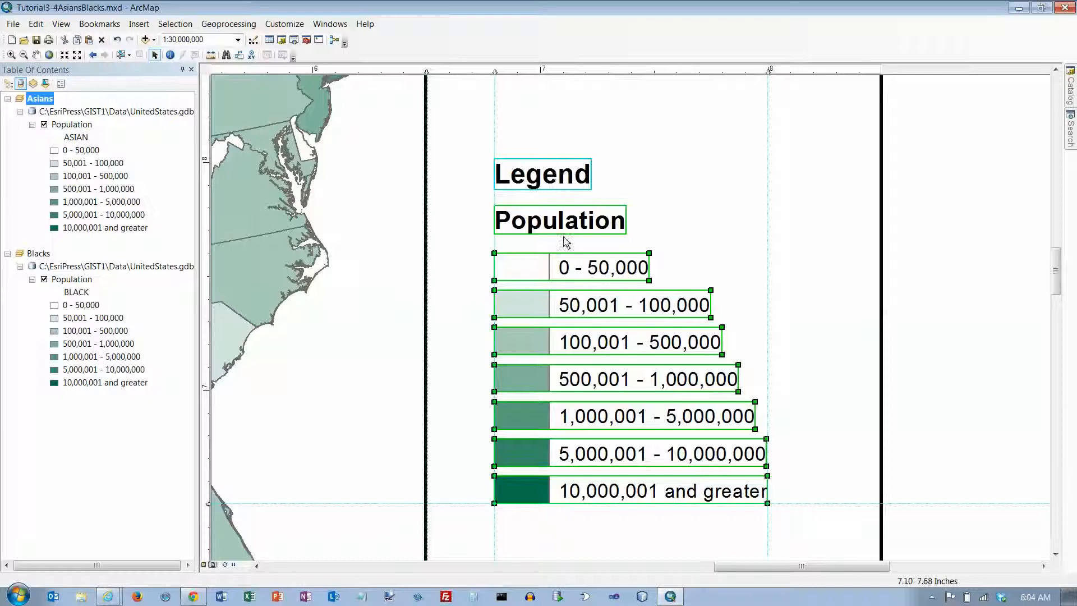
right_click(564, 241)
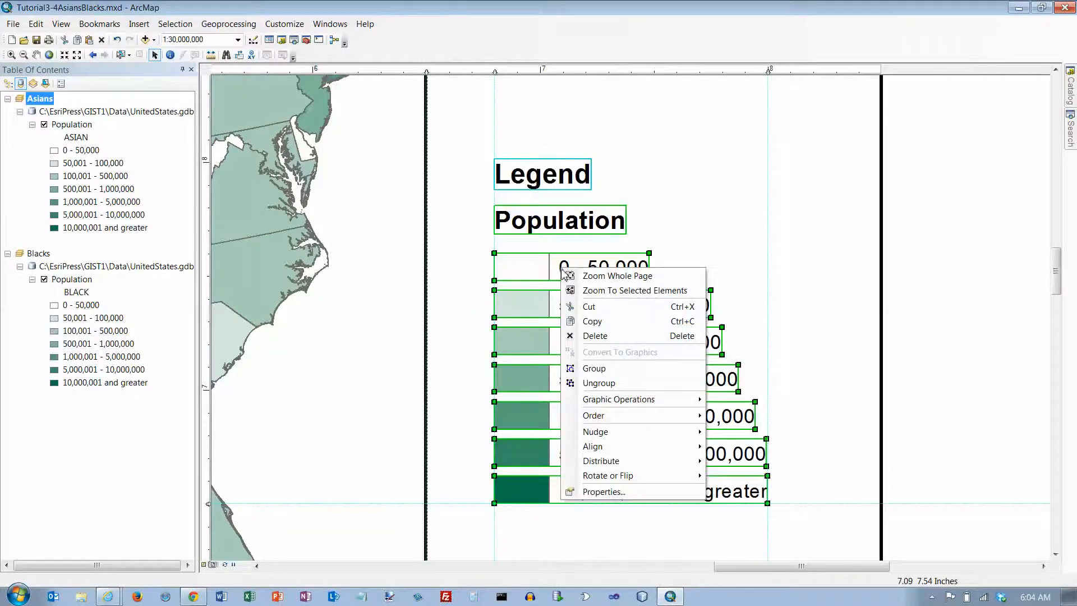
click(593, 368)
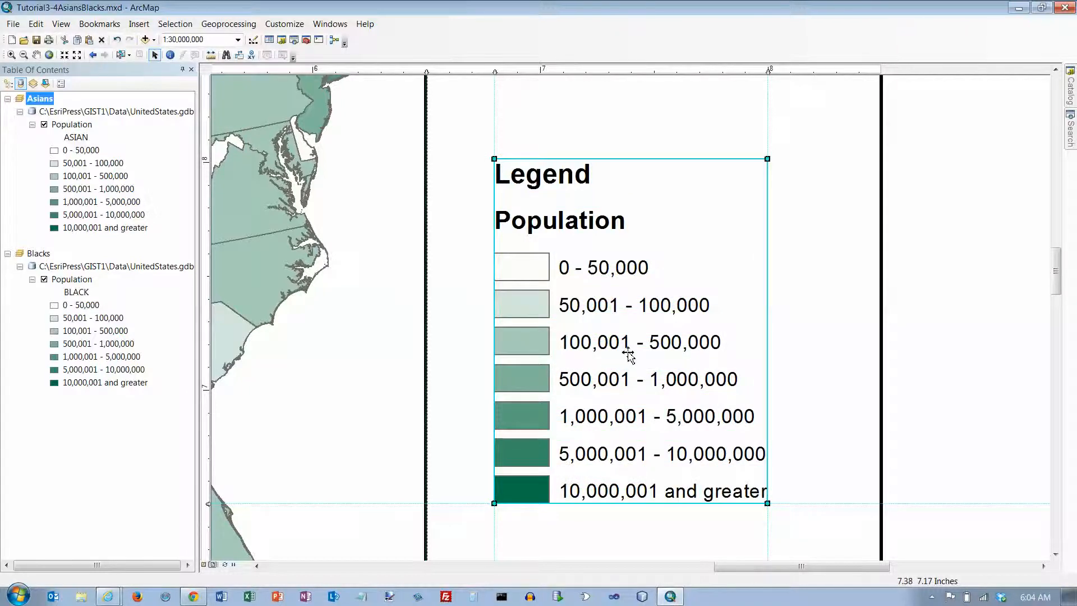
mouse_move(819, 309)
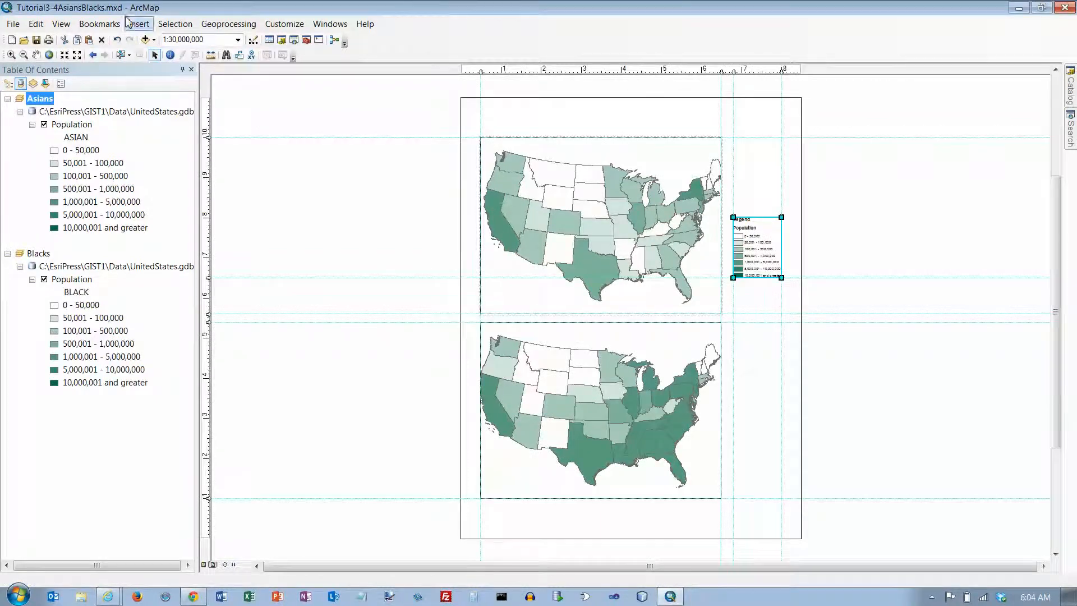
Step: Insert a 'Tutorial 3-4' document title above the upper Asian map frame
click(138, 23)
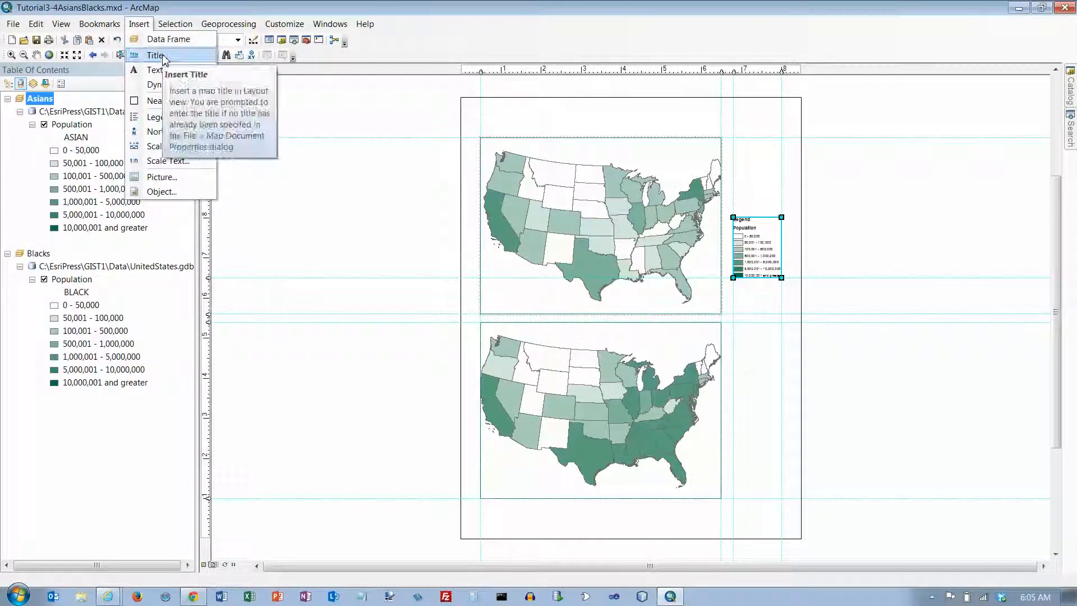
click(154, 54)
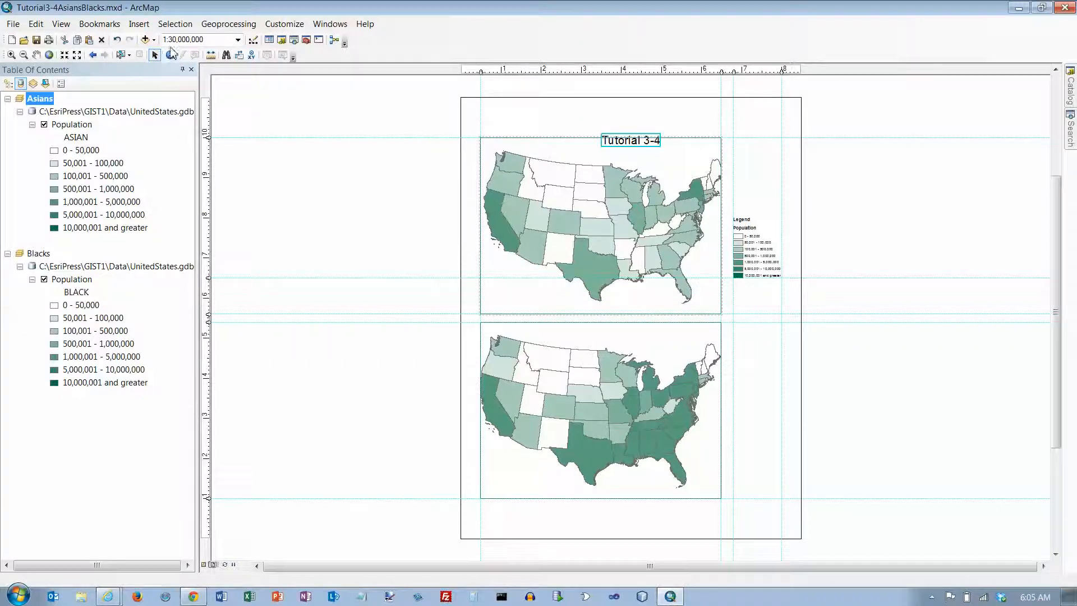
mouse_move(473, 107)
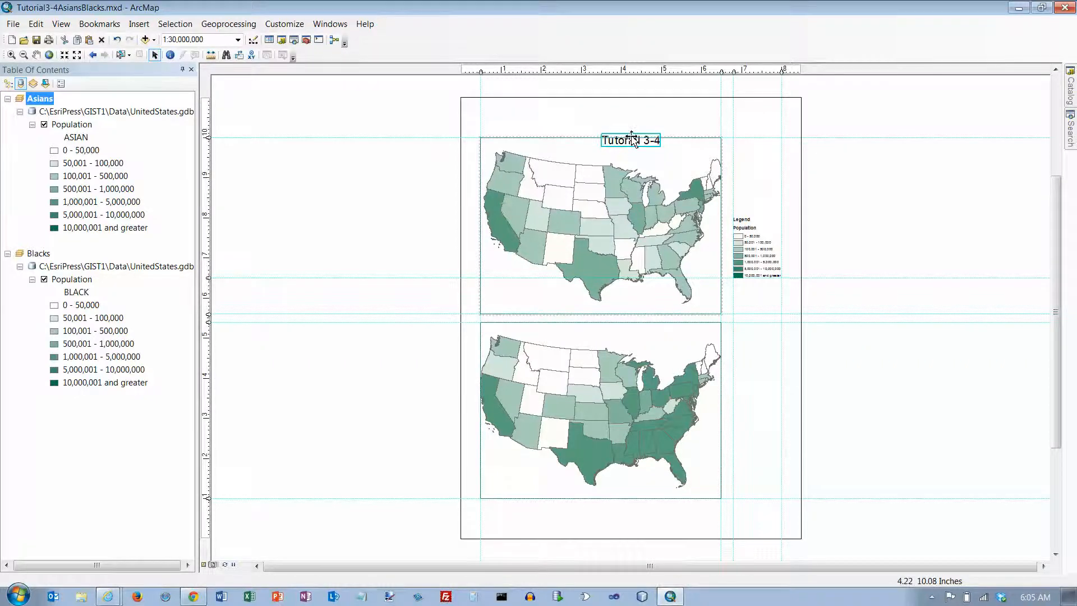
Step: In the title properties, enter 'Asian and Black Populations (2010)' and an angle of 90
right_click(630, 140)
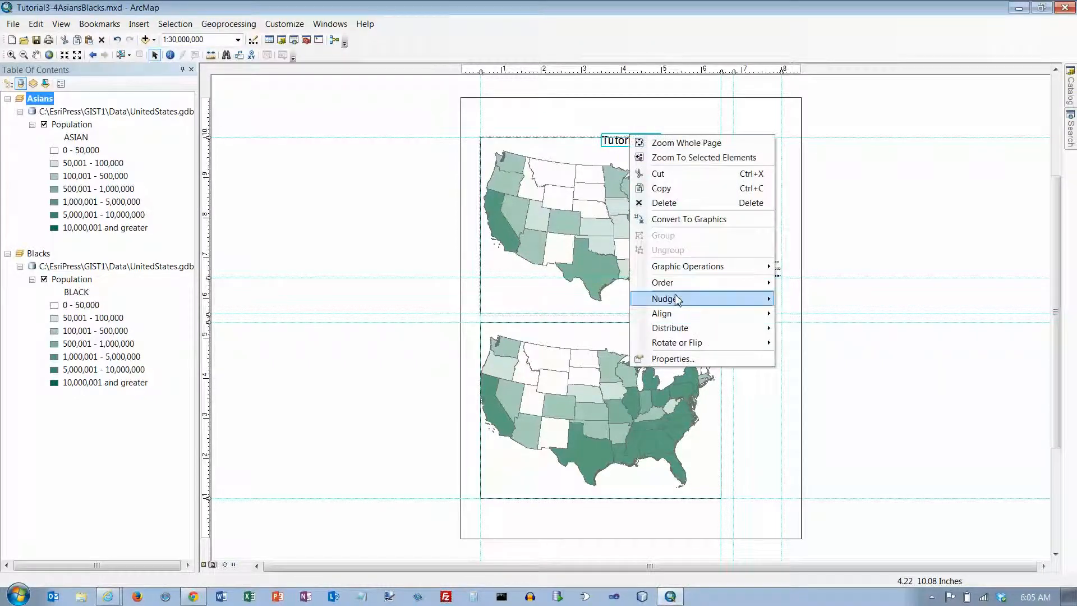
click(672, 359)
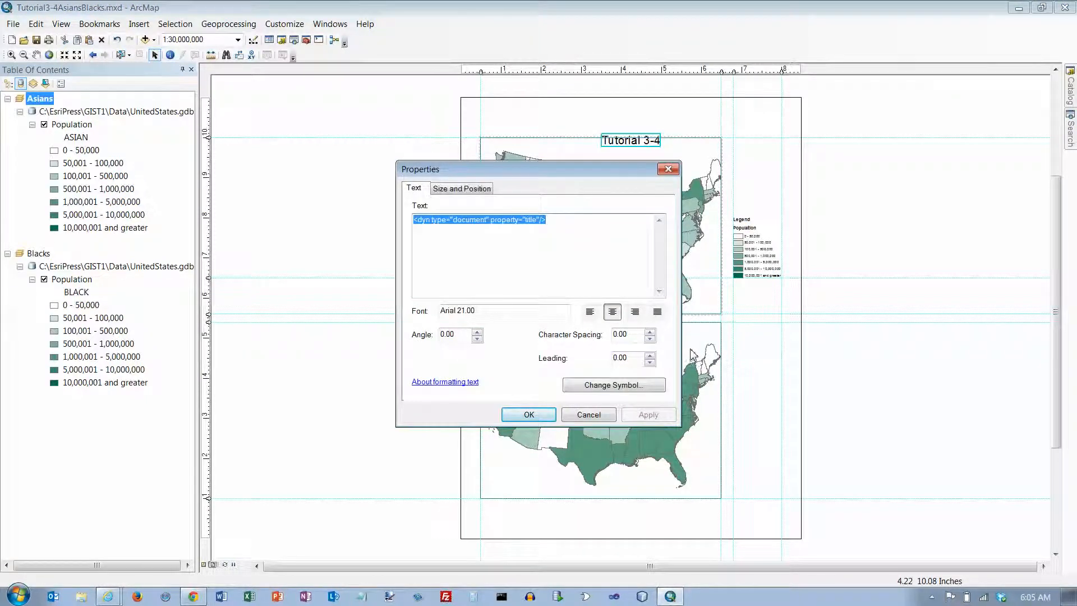
mouse_move(534, 275)
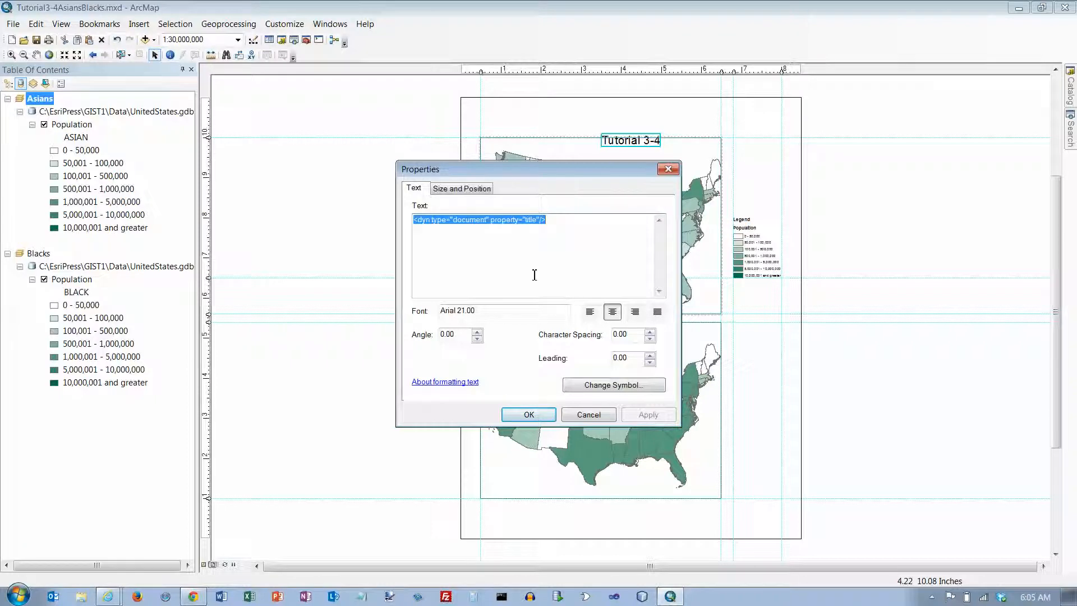
text(Asi)
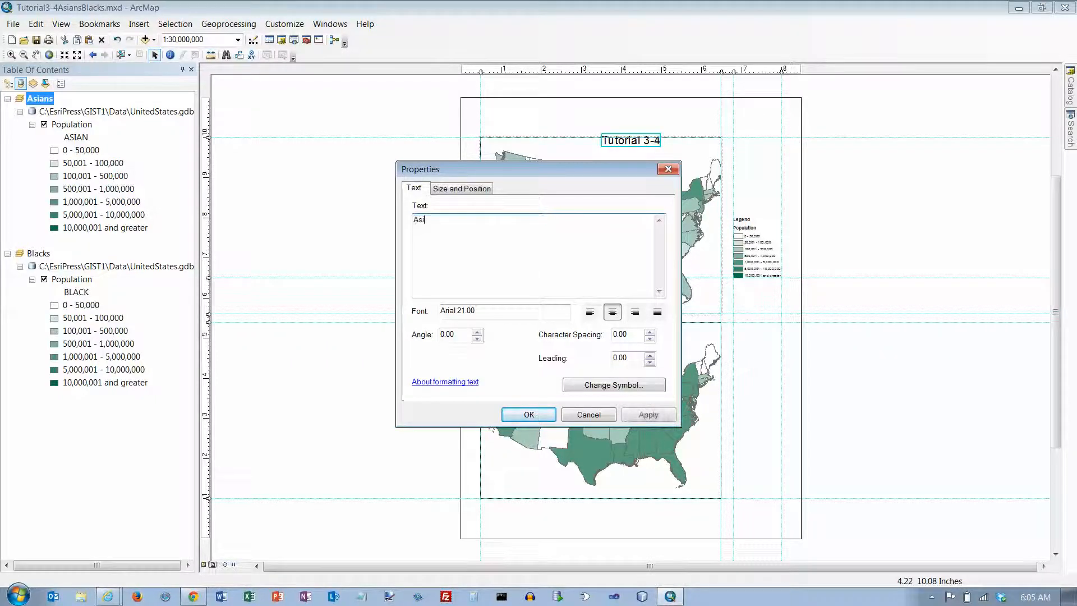
text(an and Black)
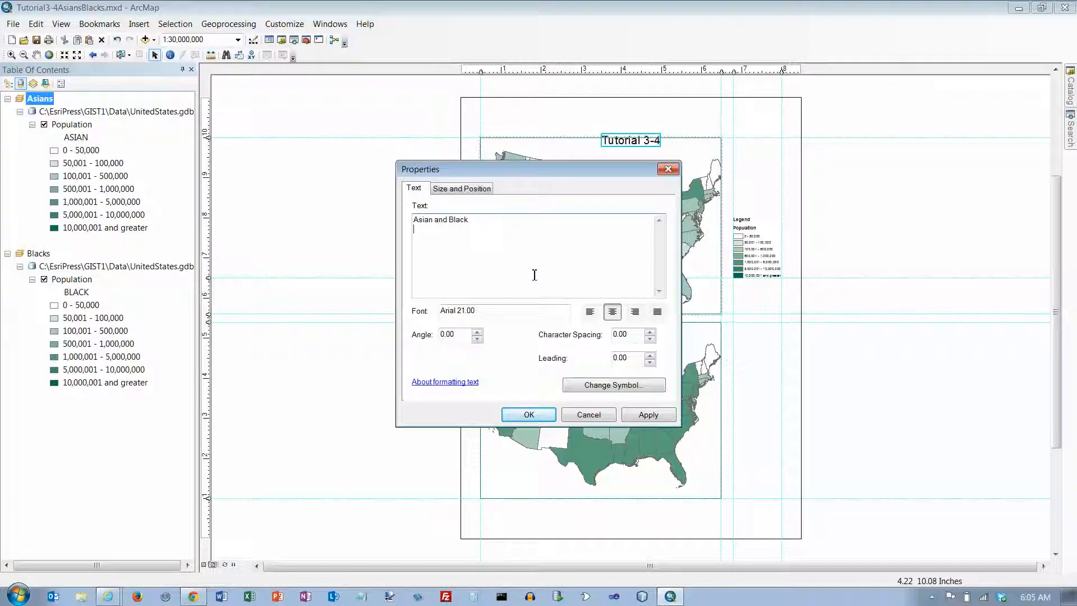
text(Populations (2010)
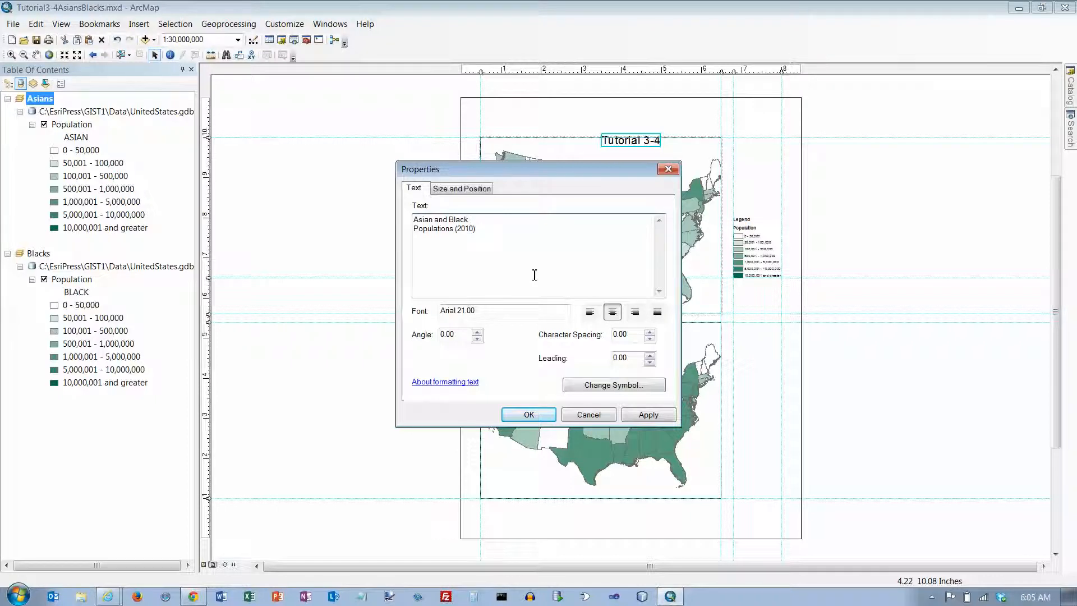
mouse_move(470, 341)
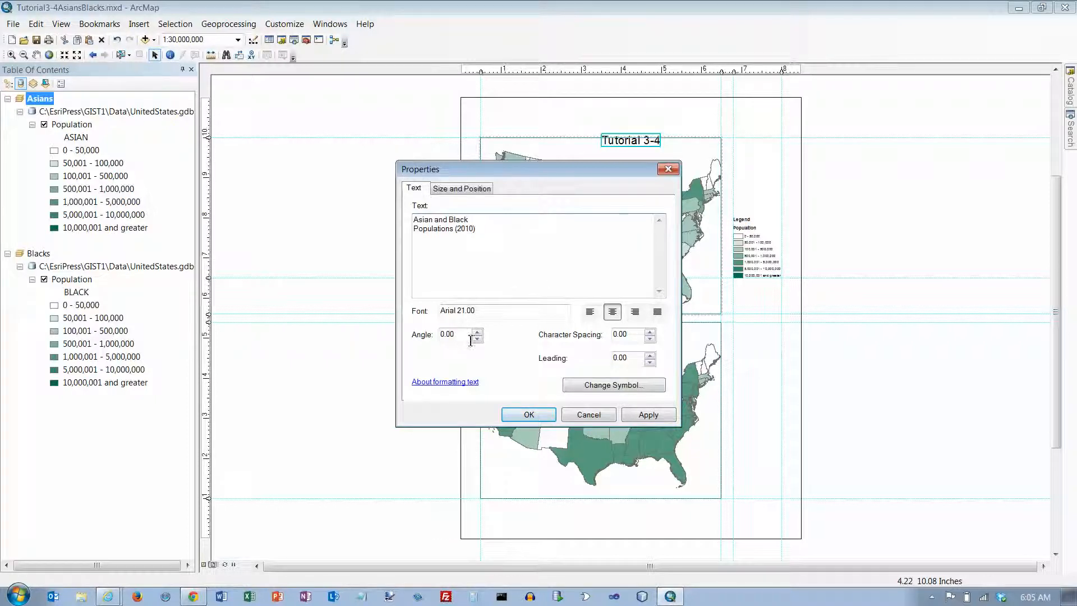
triple_click(453, 334)
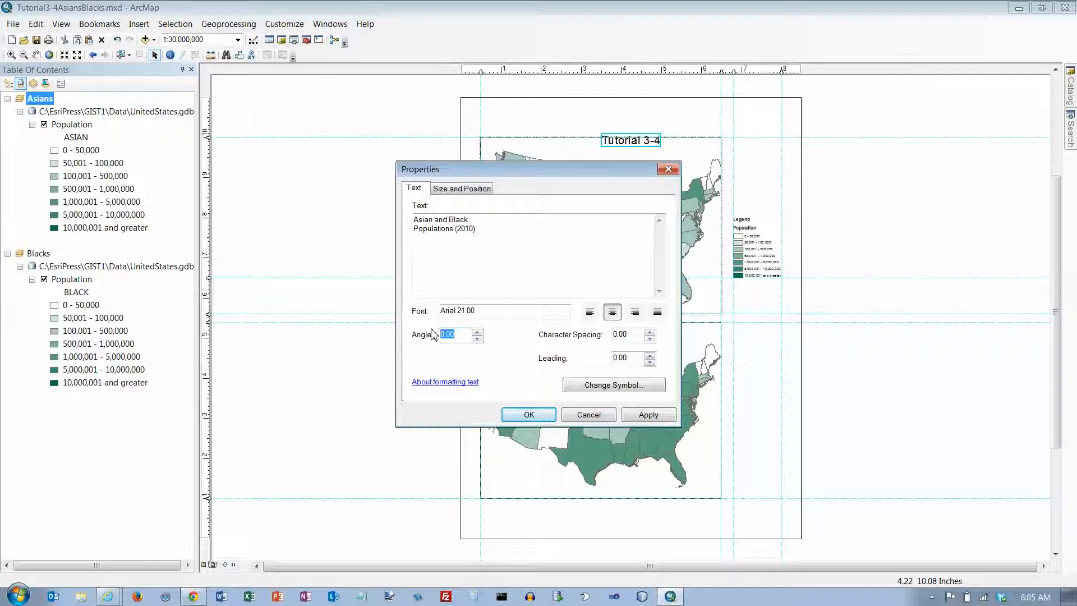
text(90)
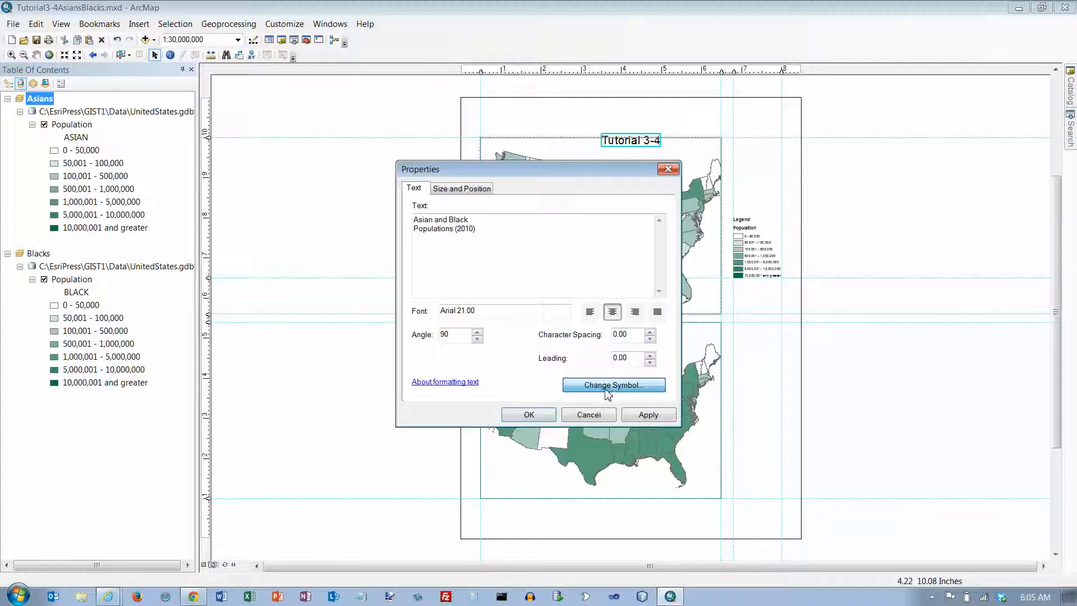
Step: Give the title a bold 20-point Arial symbol and confirm it
click(612, 385)
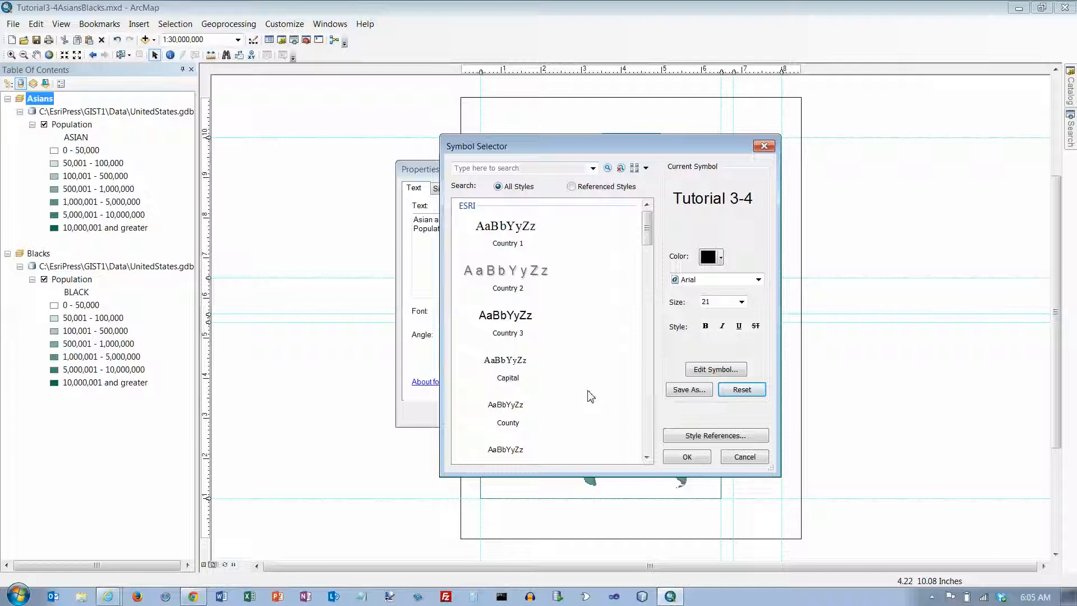
mouse_move(746, 307)
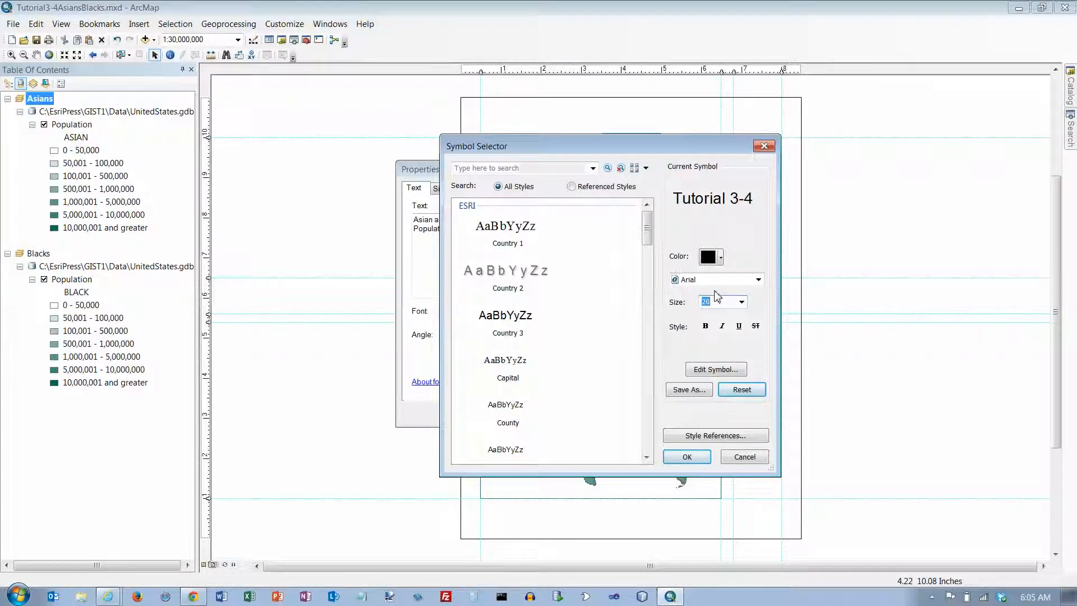
mouse_move(695, 348)
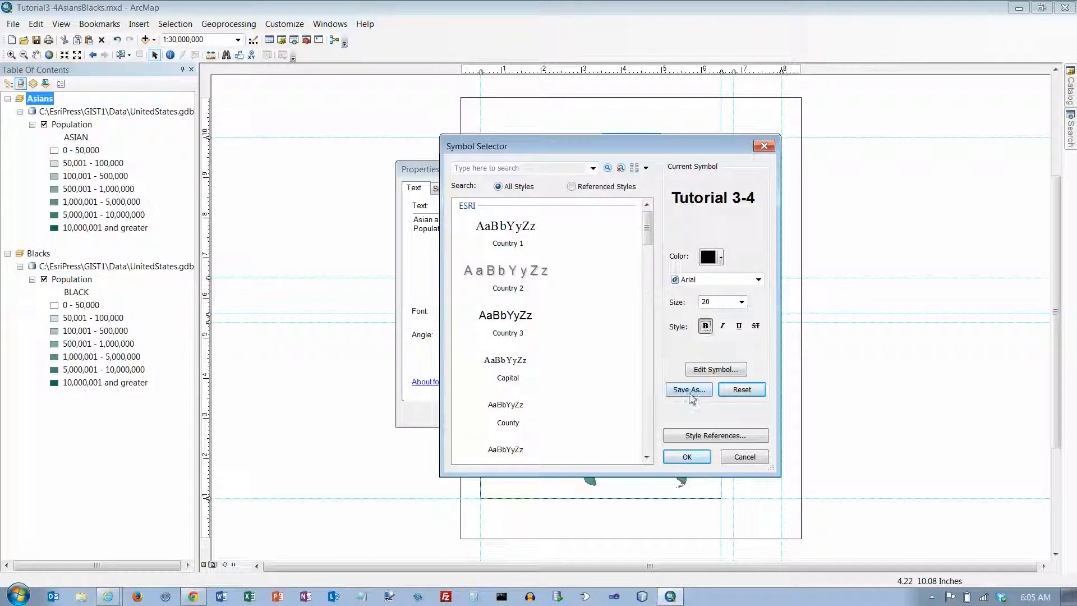
click(686, 456)
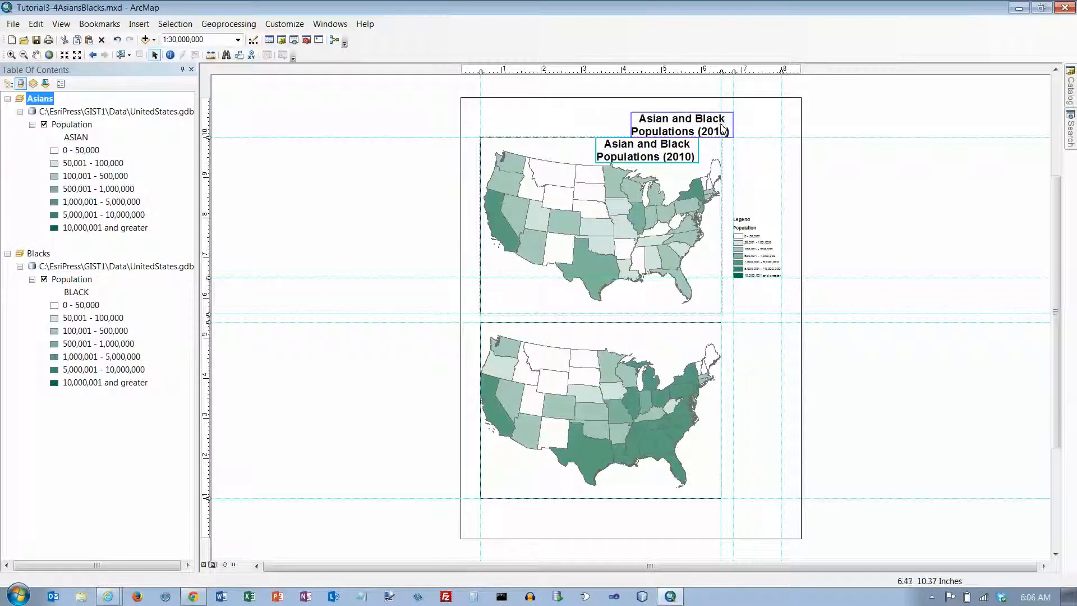
mouse_move(721, 126)
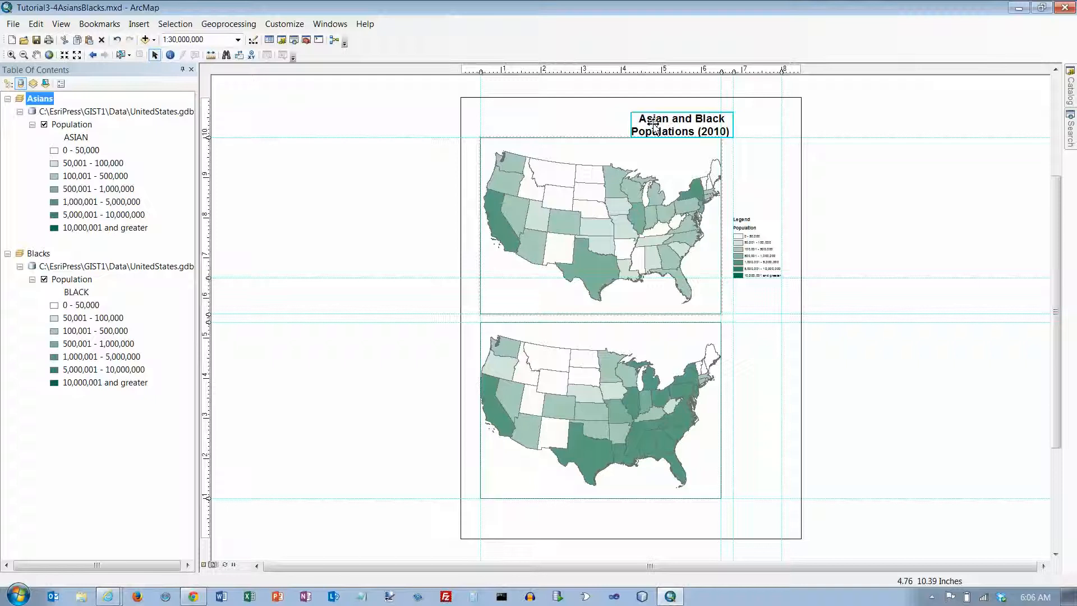
mouse_move(666, 124)
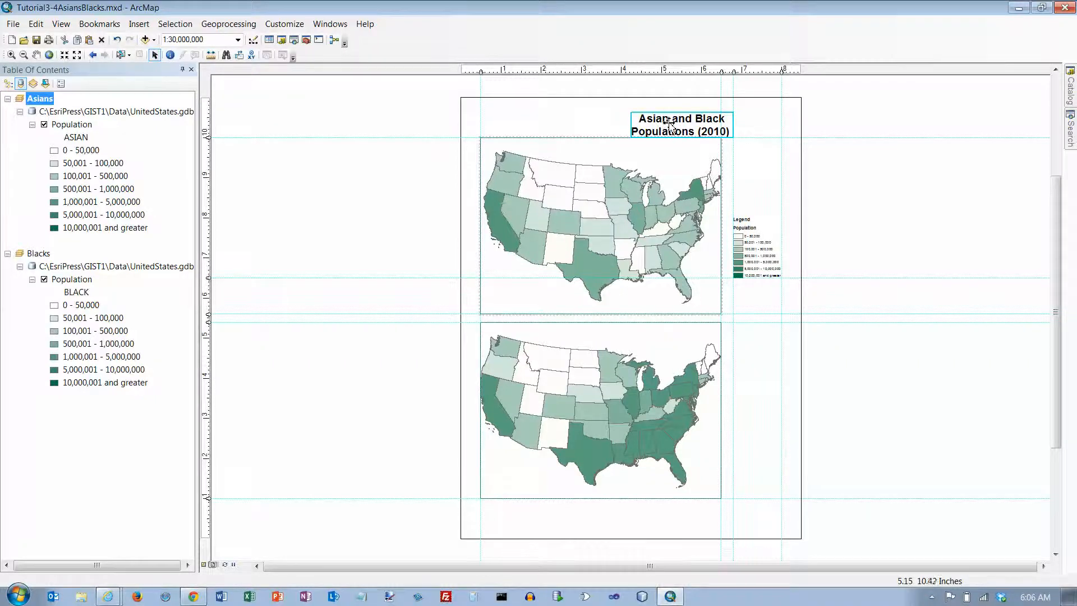
Step: Apply the title's 90° angle so it runs vertically beside the upper map's right edge
right_click(670, 125)
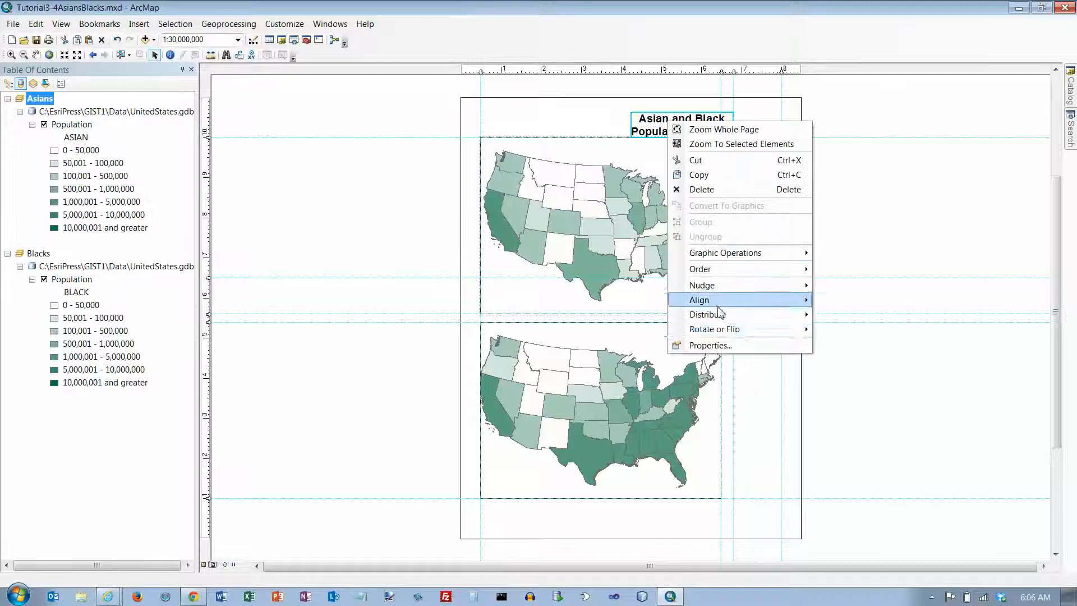
mouse_move(708, 344)
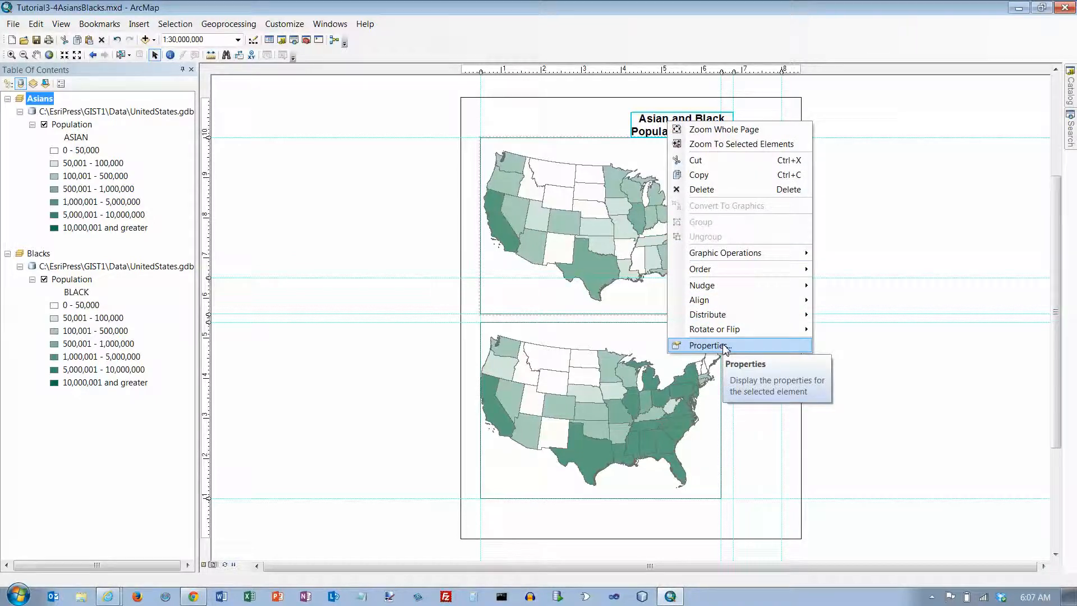
click(708, 345)
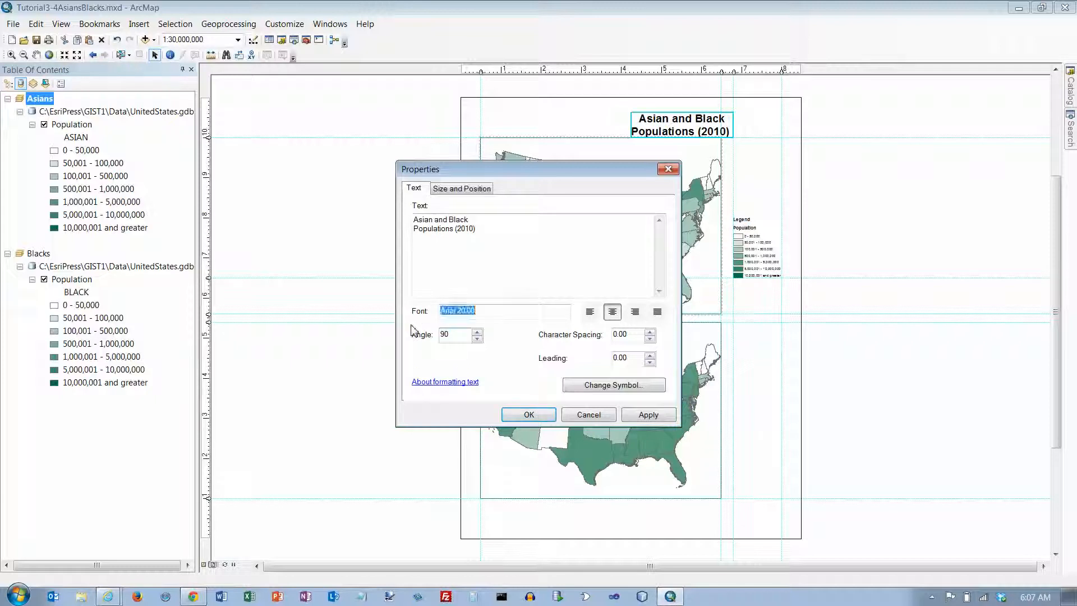
mouse_move(528, 414)
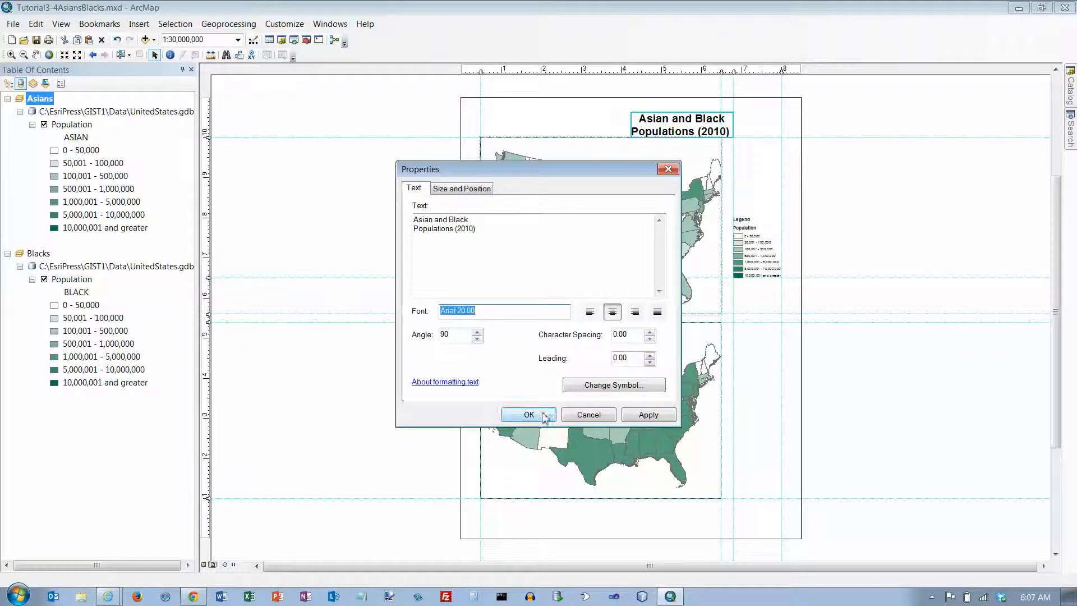
click(528, 414)
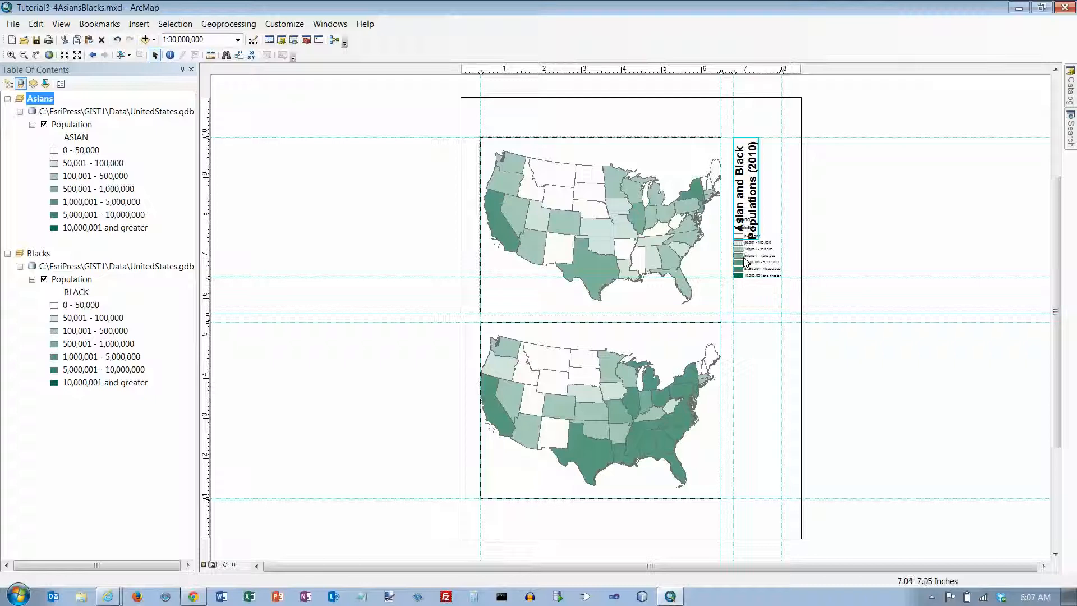
Step: Place the rotated title, then select the Asian legend to move it below the title
click(755, 226)
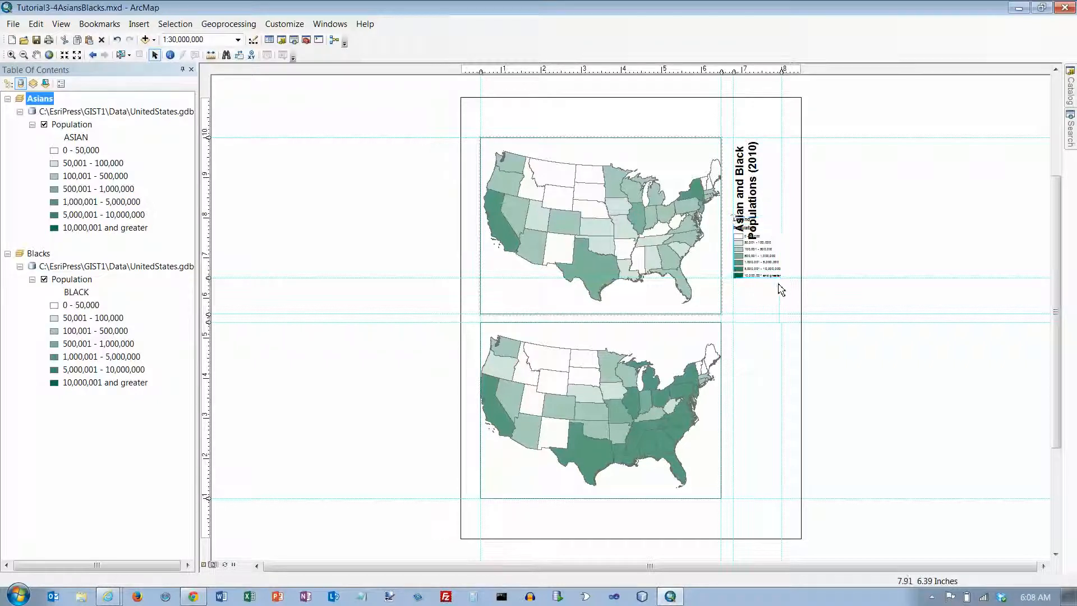
click(755, 261)
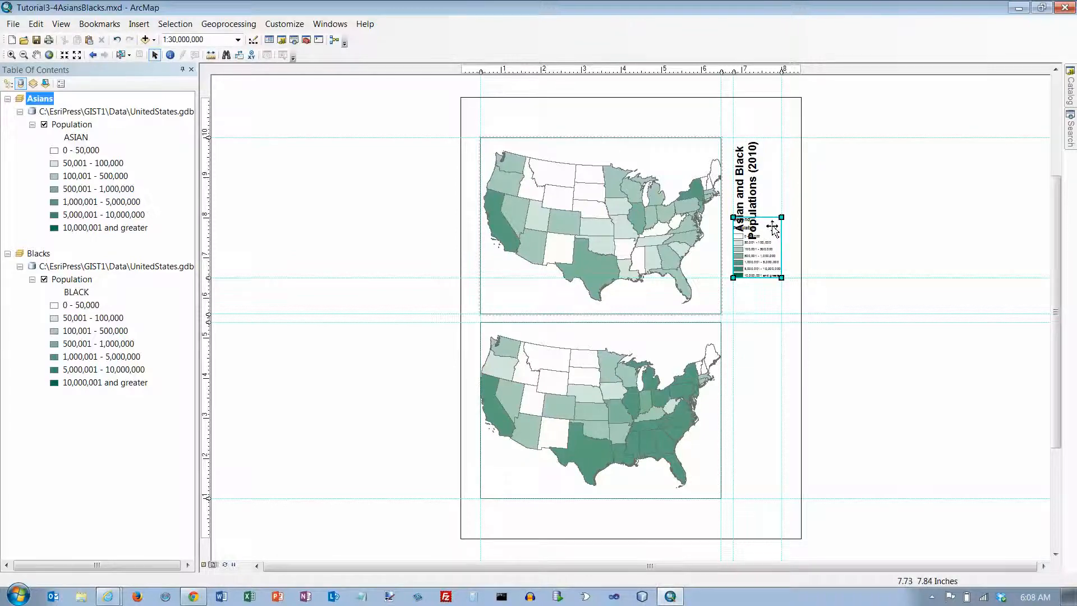
right_click(770, 226)
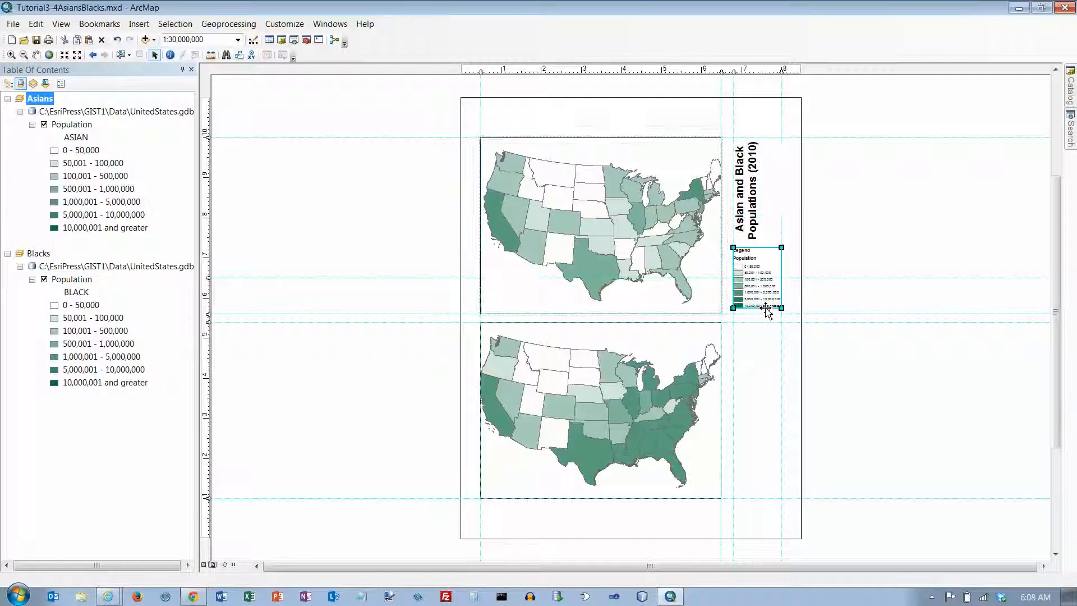
mouse_move(791, 304)
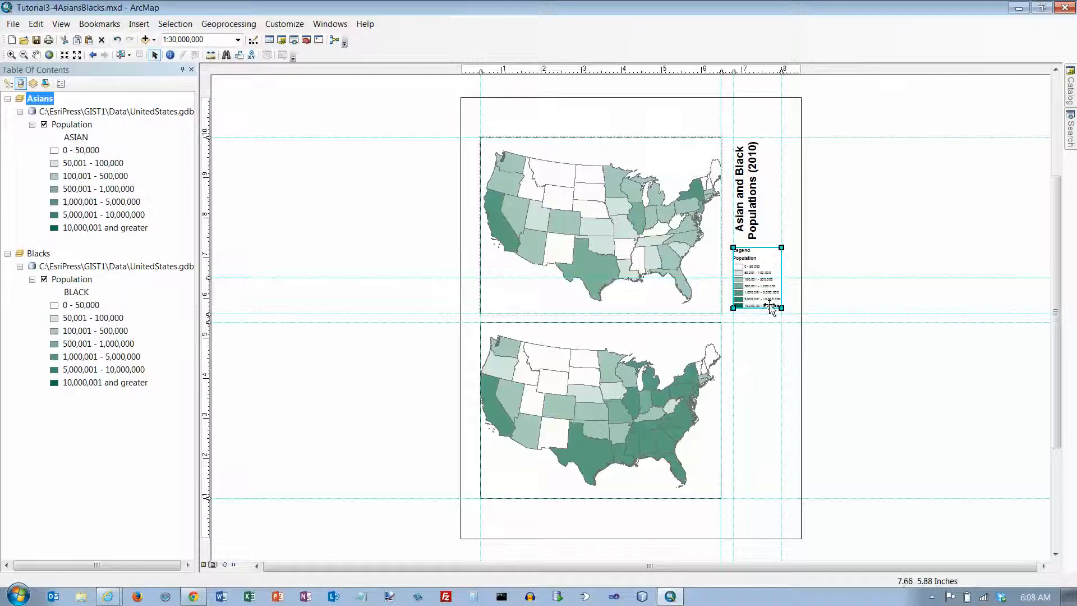
mouse_move(288, 318)
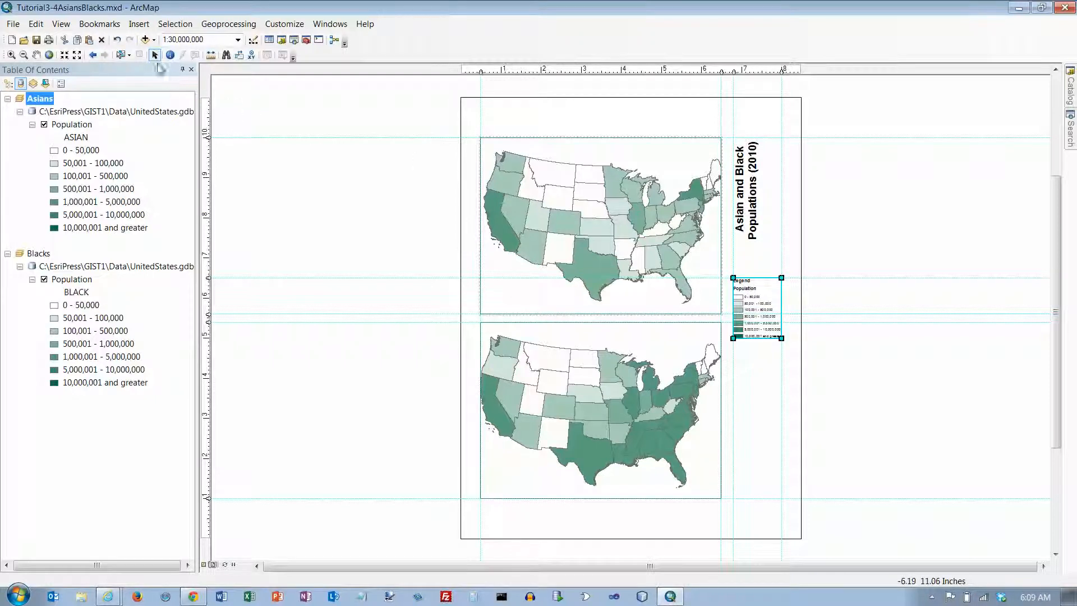
Step: Insert 'Asians' and 'Blacks' text labels and select the Asians label atop the upper map
click(138, 23)
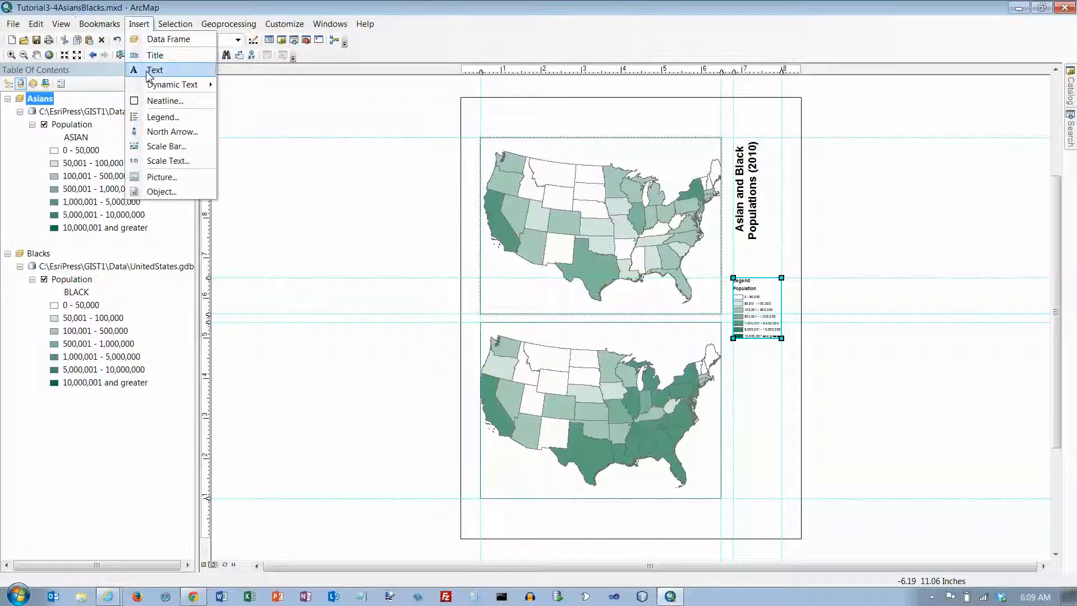
click(155, 70)
text(Asians)
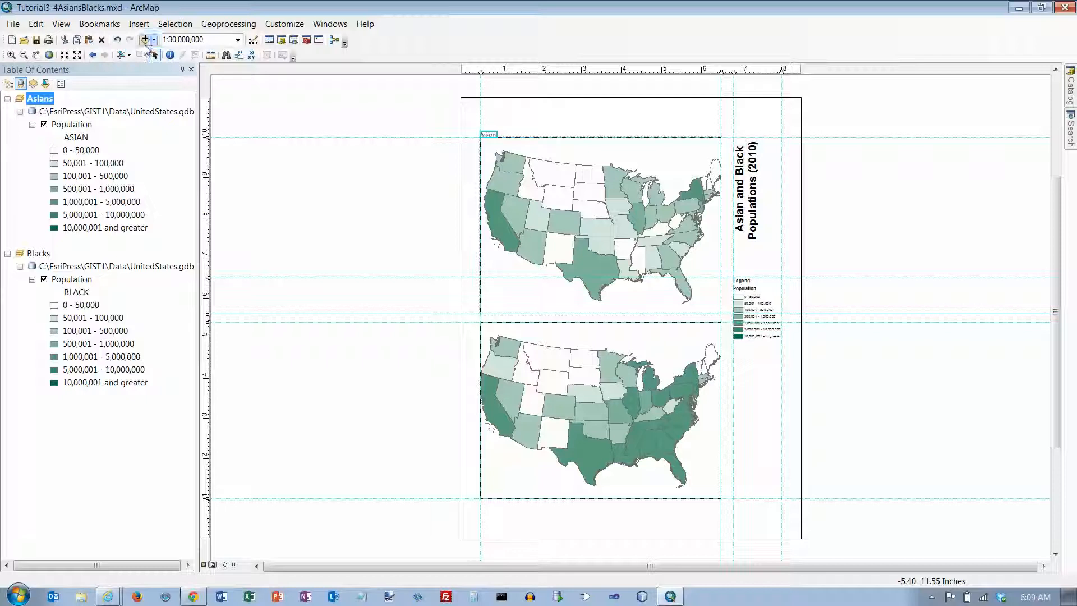
click(138, 23)
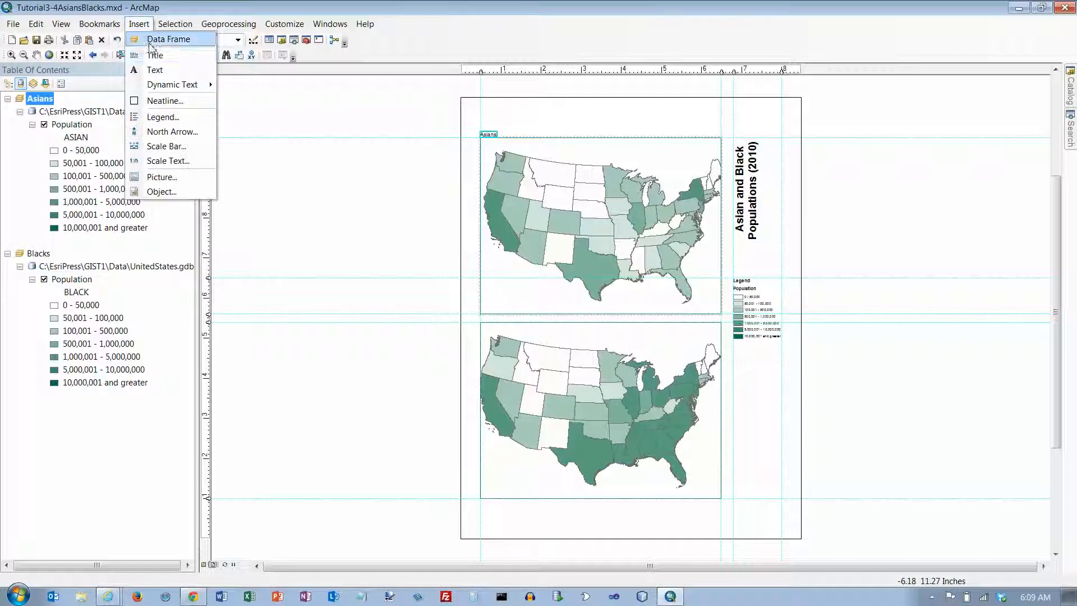
click(154, 70)
text(Blacks)
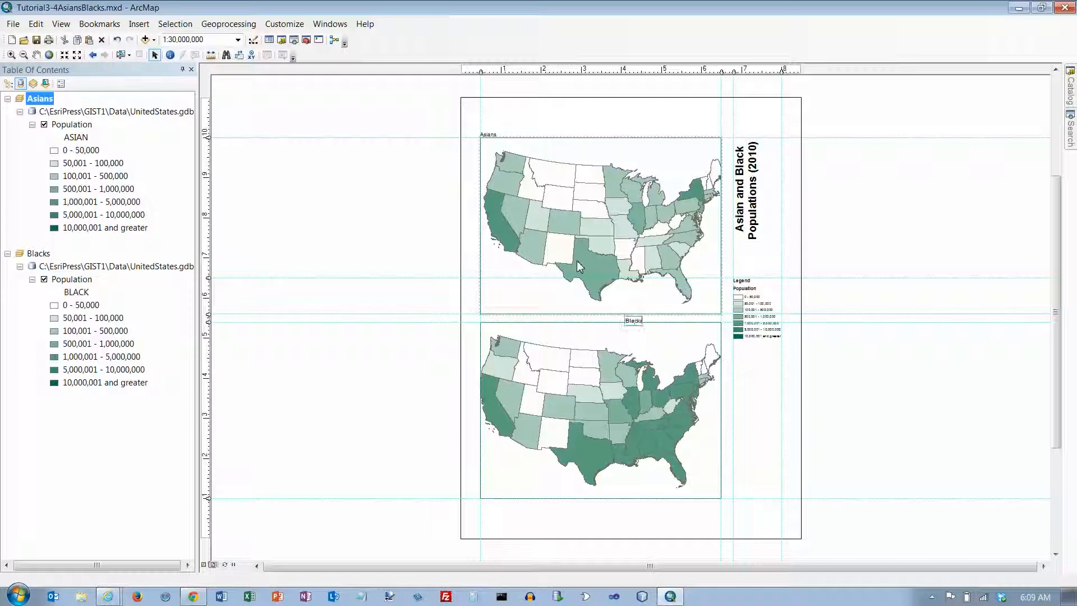
mouse_move(637, 323)
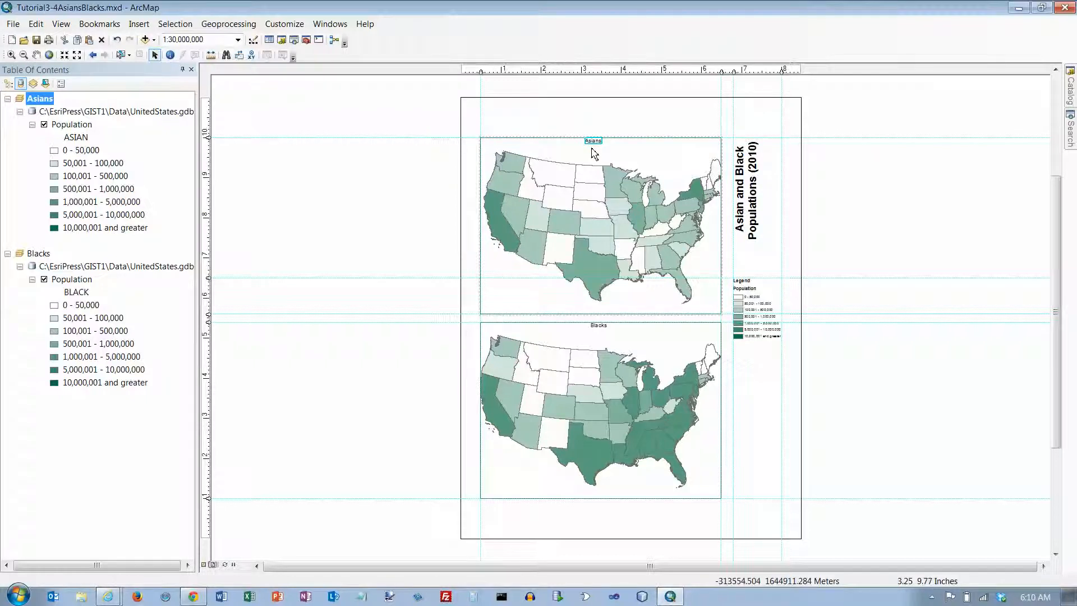
click(598, 226)
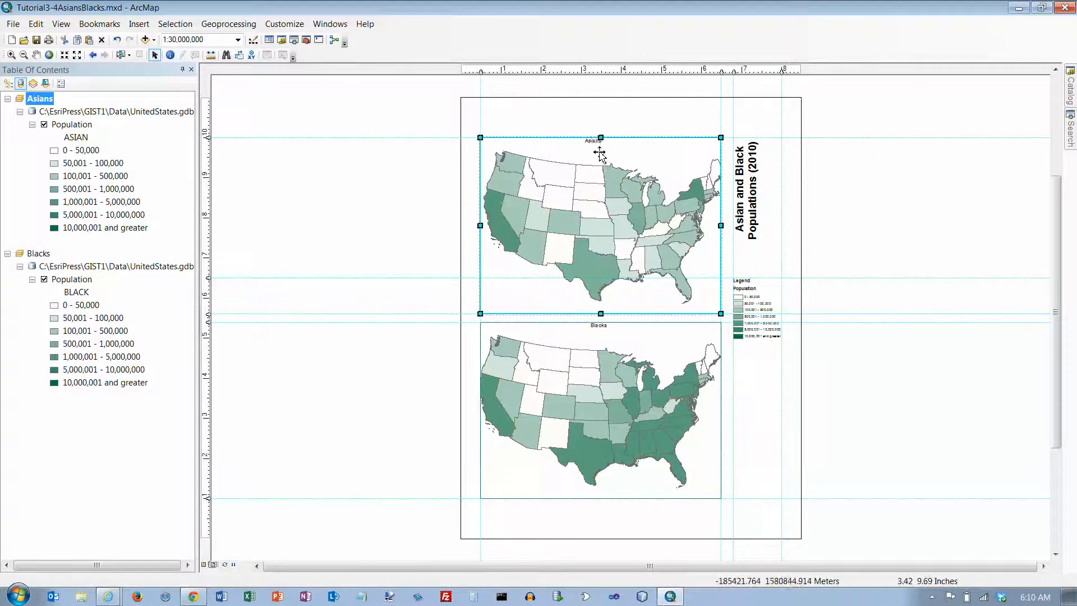
click(592, 142)
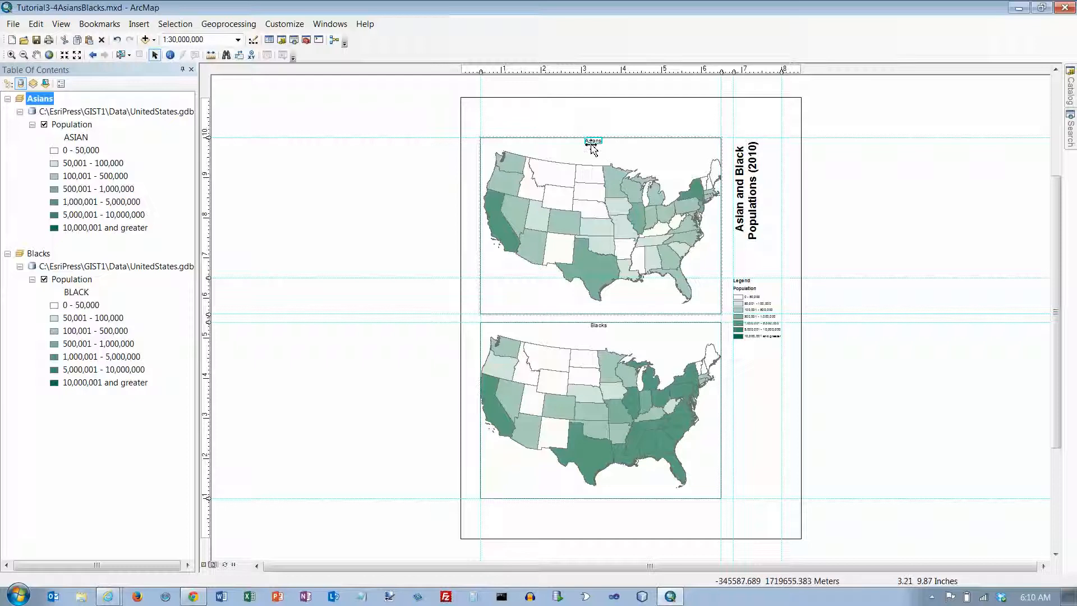
Step: Make the Asians label bold 20-point Arial via its text symbol properties, then select the Blacks label
right_click(593, 141)
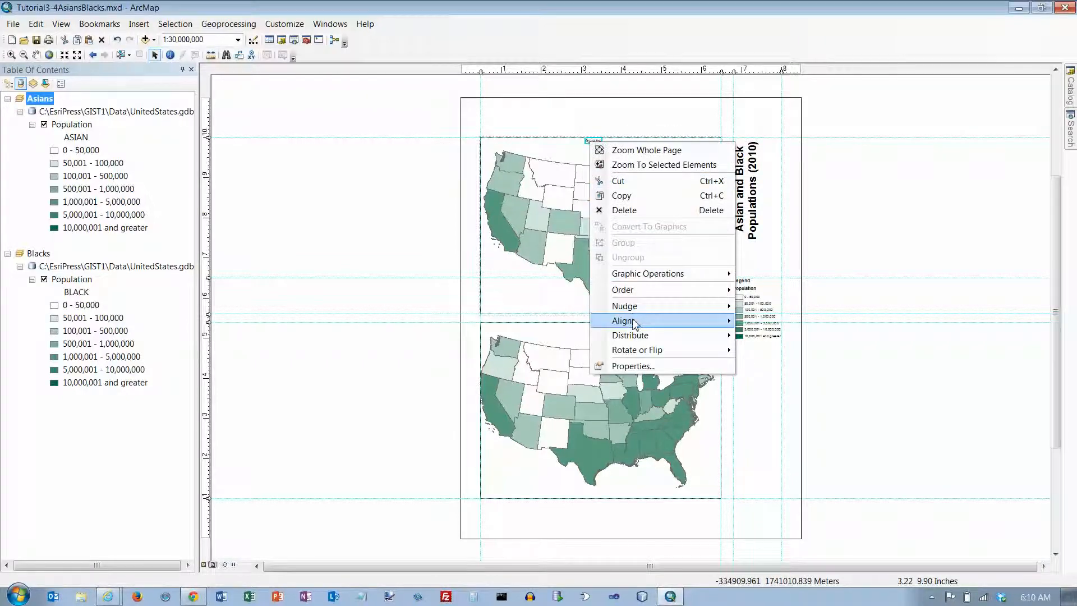
click(632, 365)
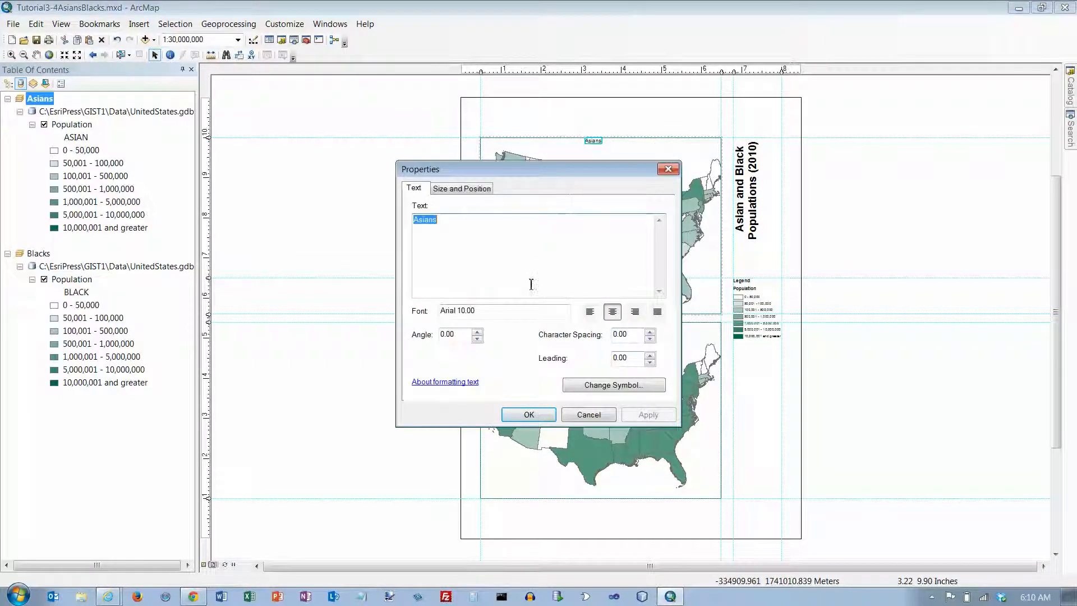
click(461, 189)
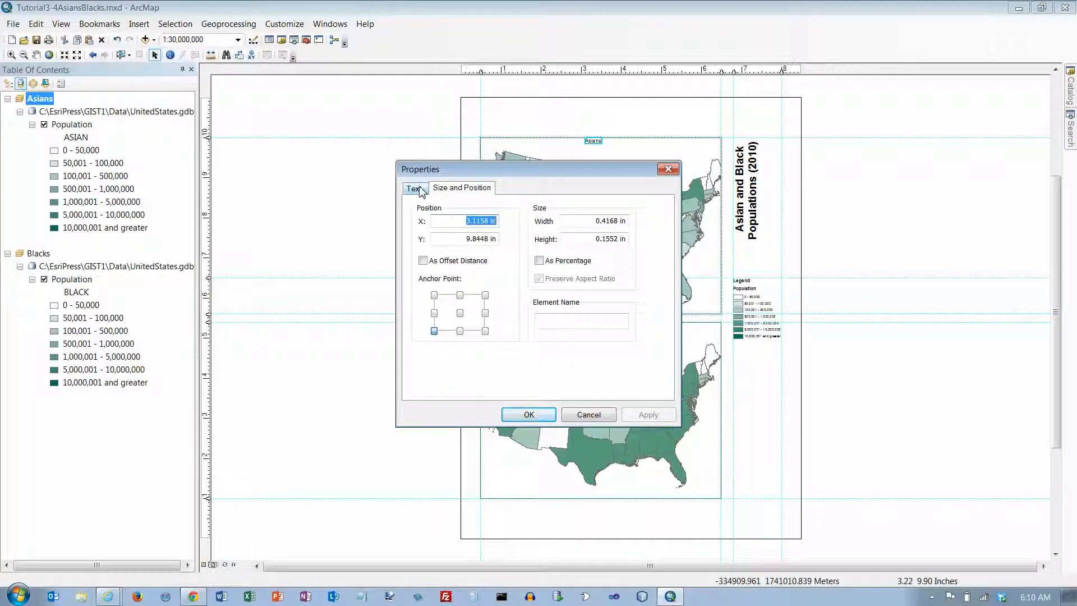
click(414, 187)
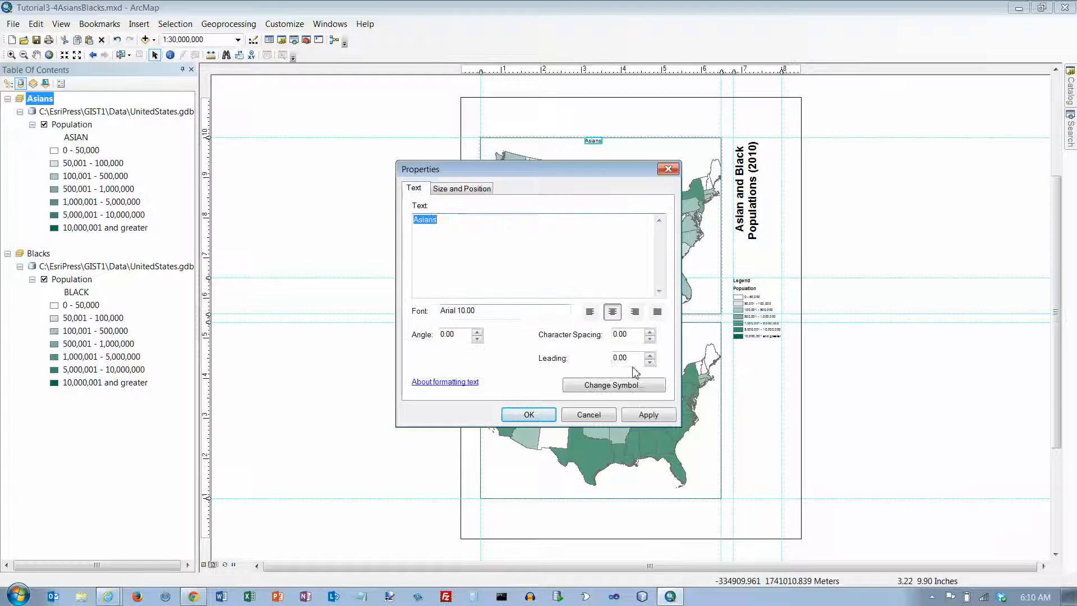
click(613, 385)
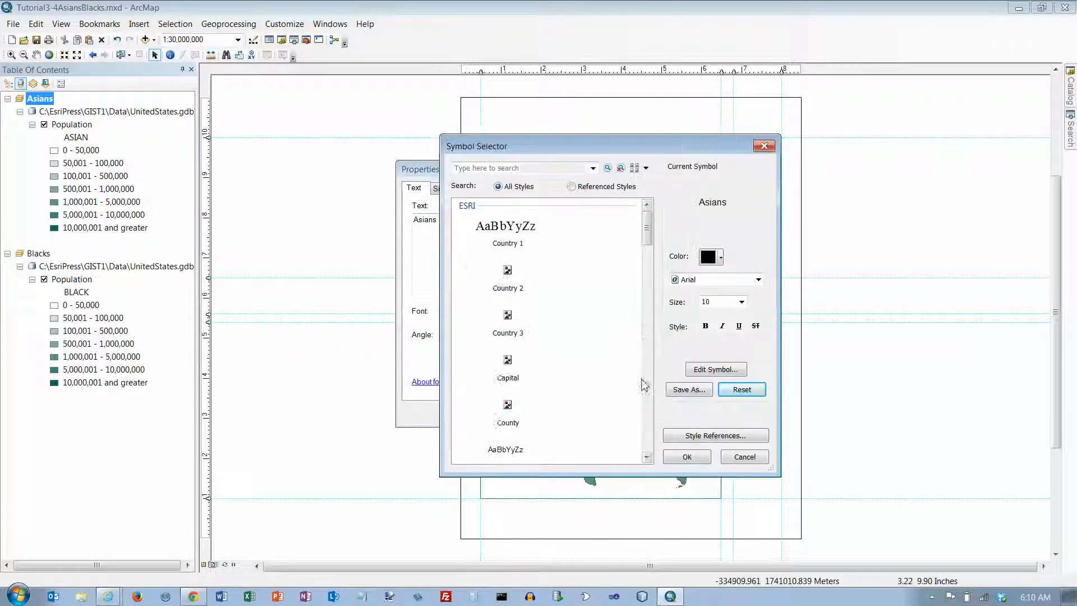
click(742, 302)
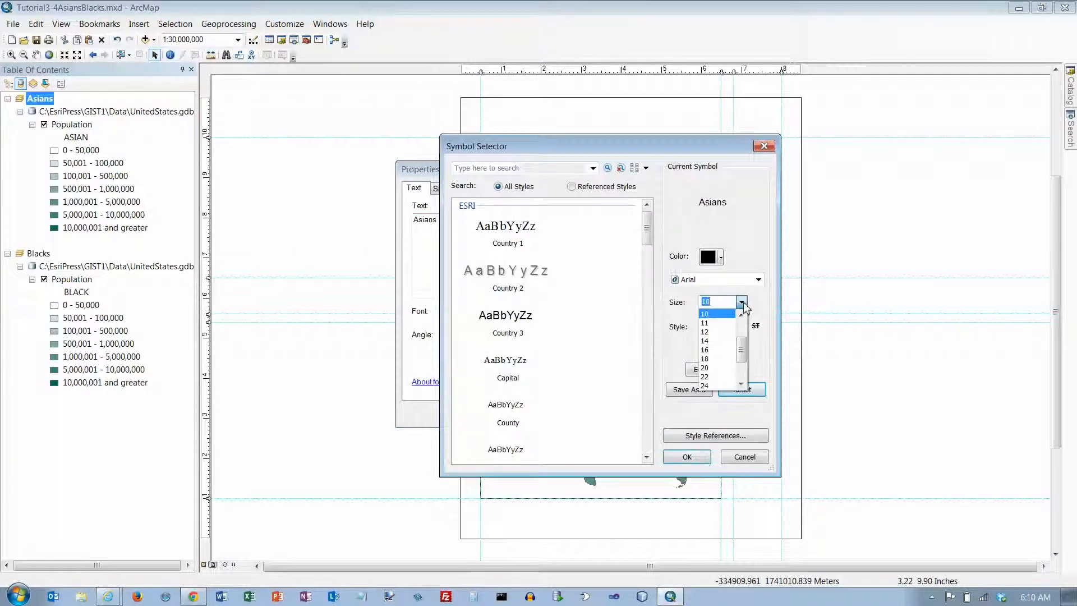
click(704, 368)
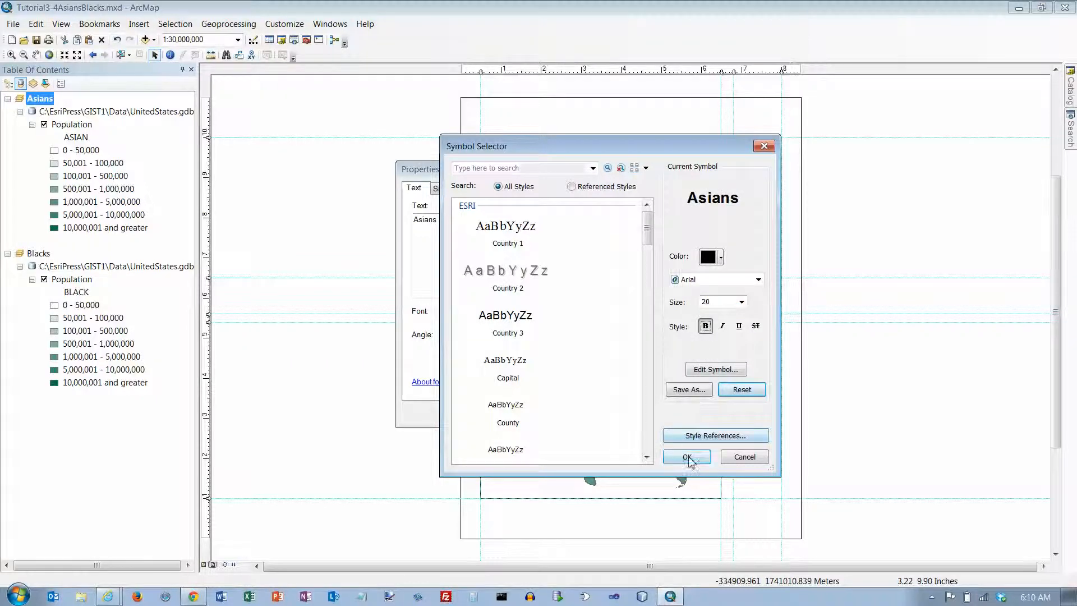
click(687, 456)
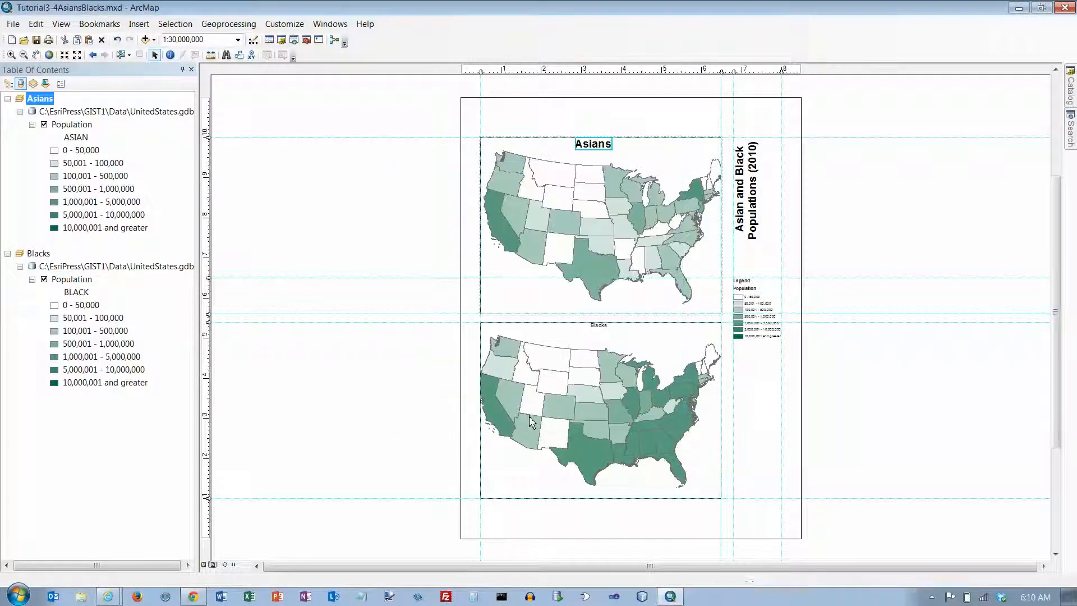
click(598, 325)
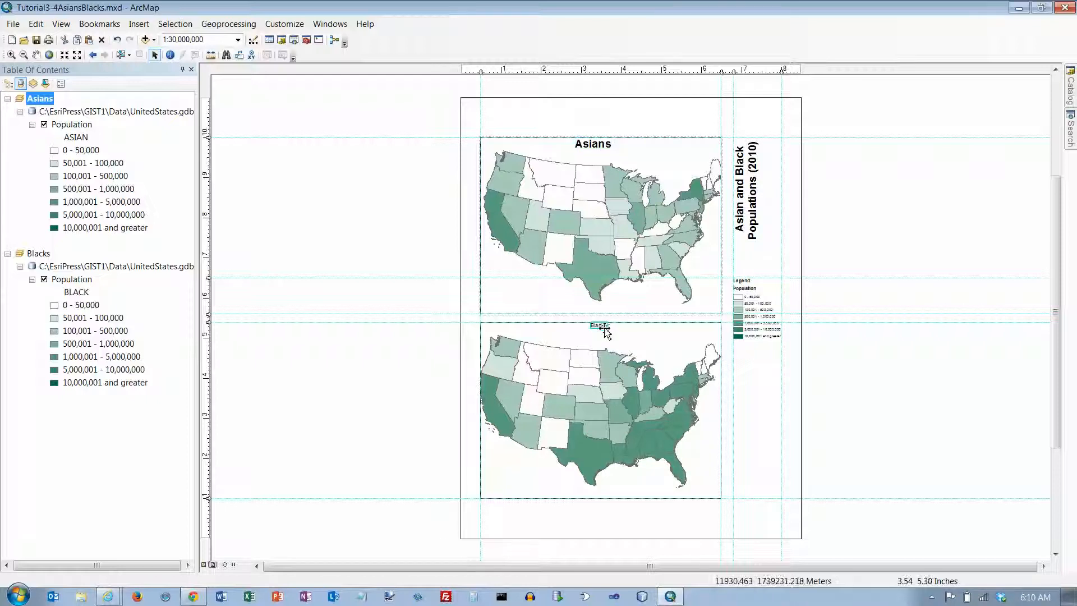
Step: Make the Blacks label bold 20-point Arial to match the Asians label
double_click(598, 325)
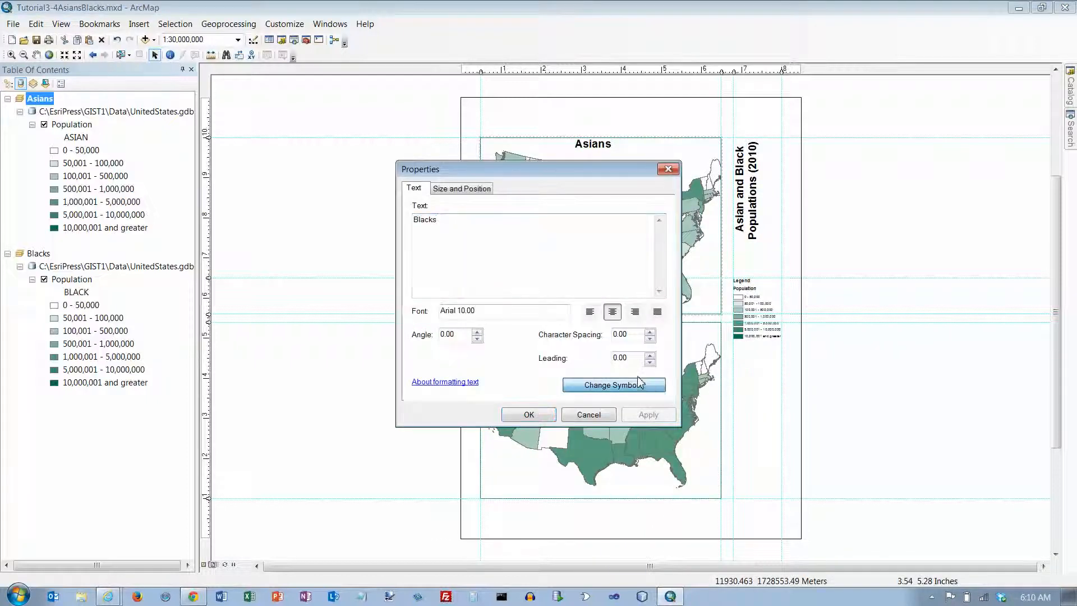
click(613, 384)
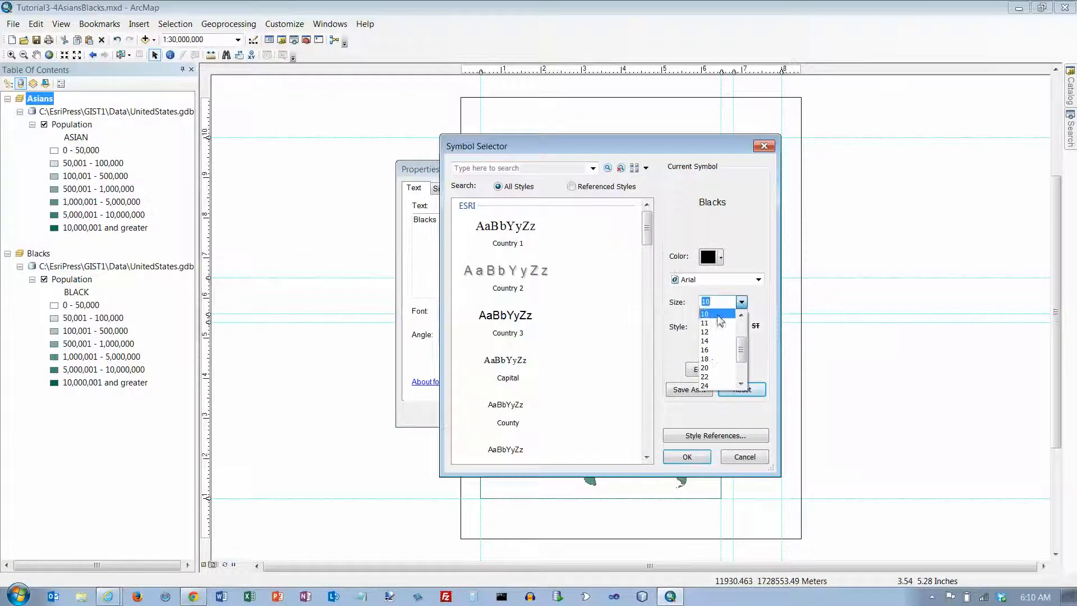
click(705, 368)
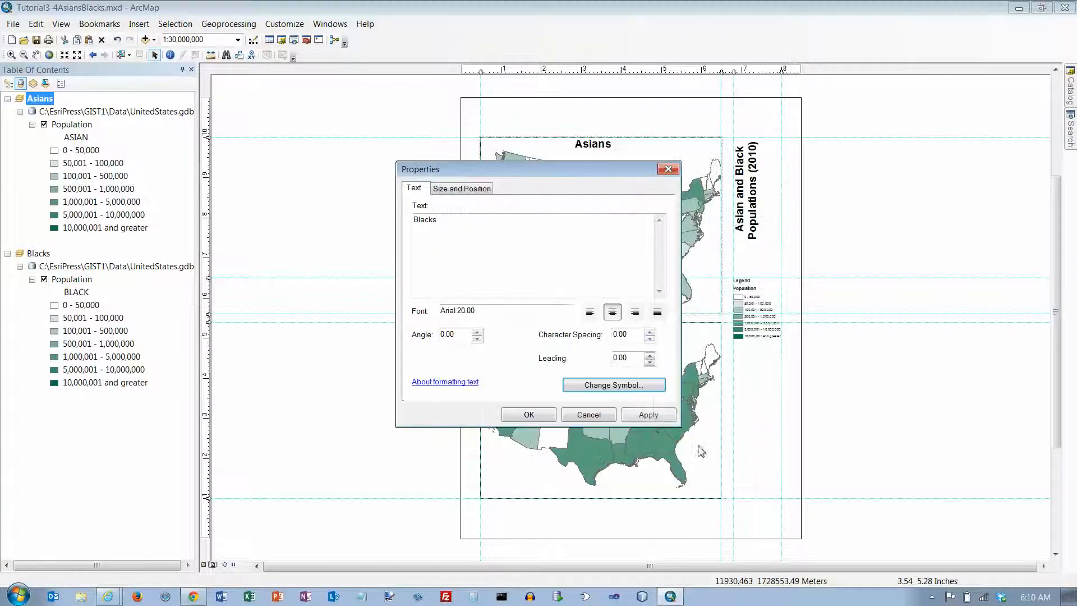
click(528, 414)
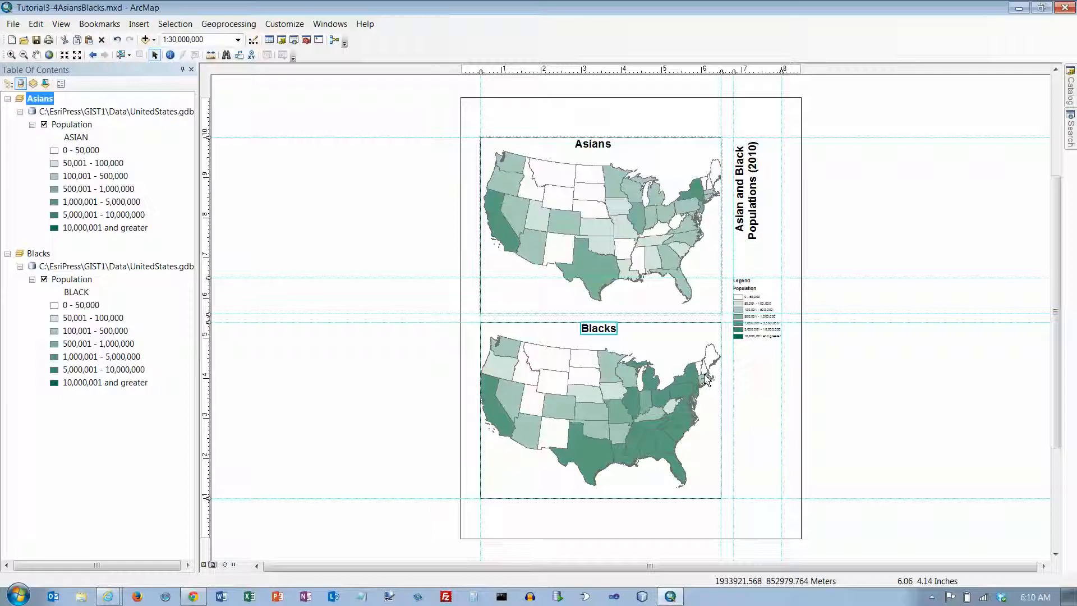
mouse_move(693, 373)
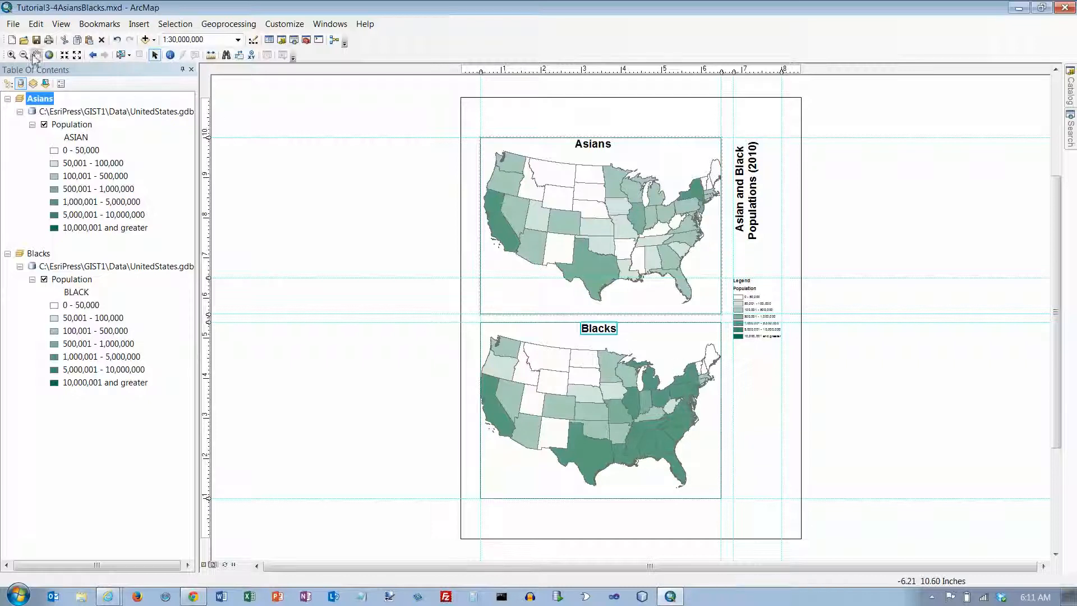
Step: Start exporting the finished layout from the File menu
click(11, 24)
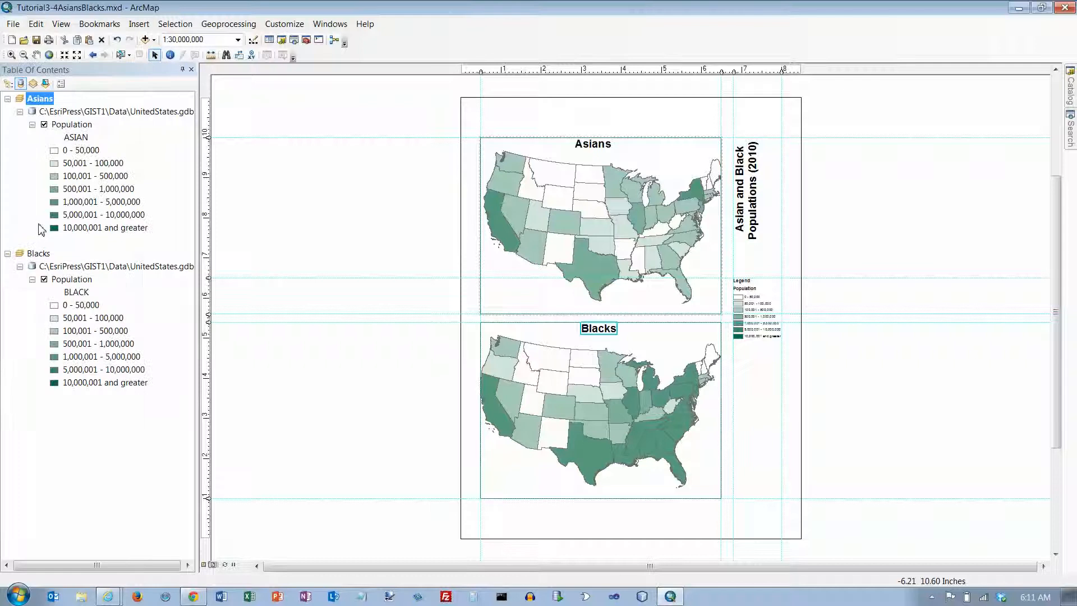
mouse_move(162, 229)
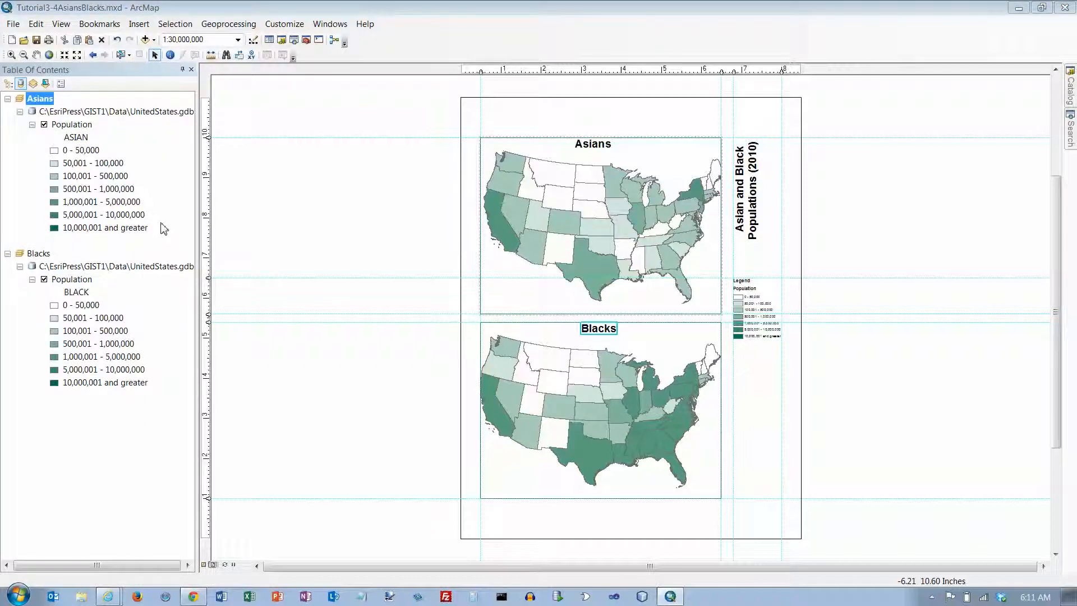
mouse_move(639, 211)
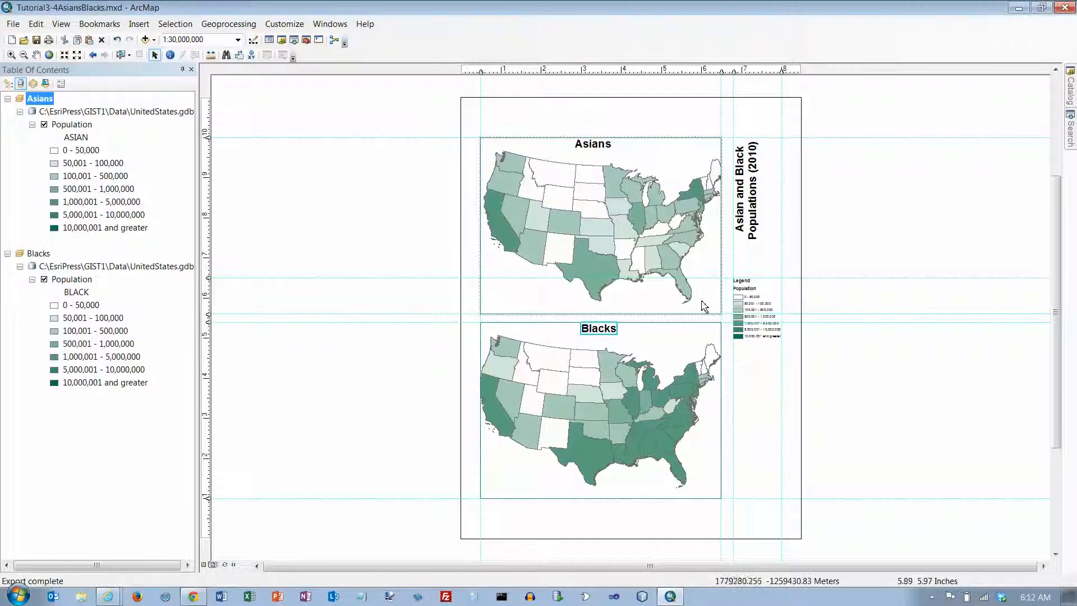
mouse_move(661, 290)
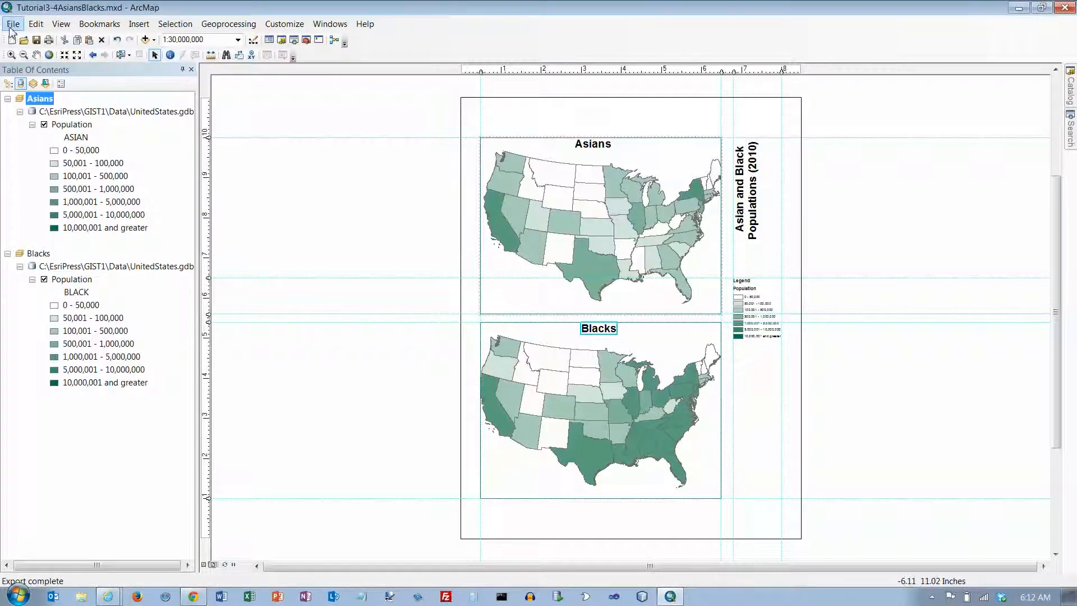
Step: Export the layout as GIF Tutorial3-4AsiansBlacks.gif at 96 dpi in the Chapter3 folder
click(11, 23)
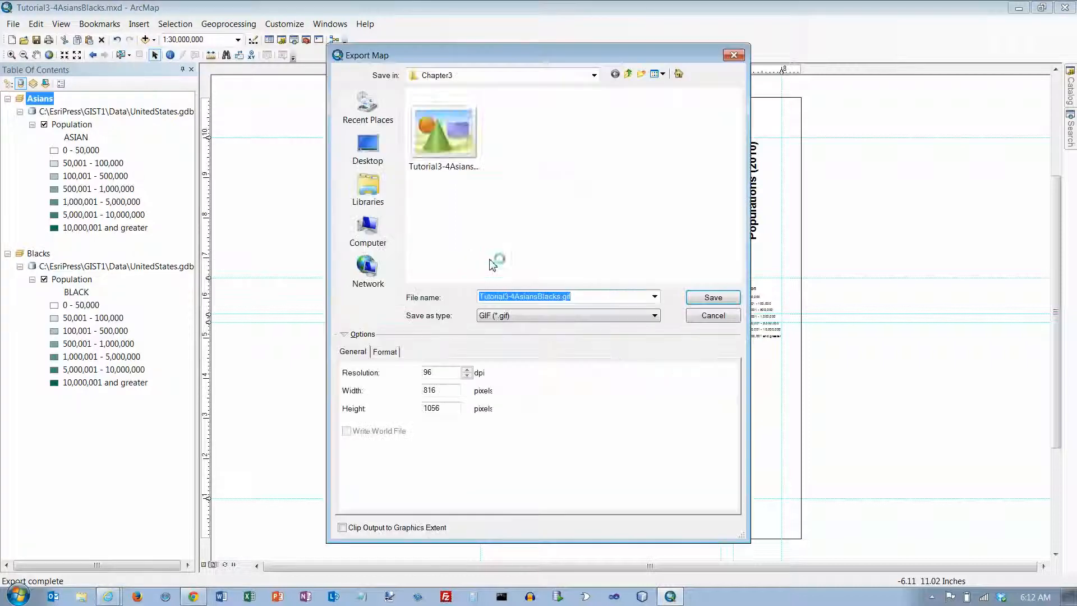
click(652, 315)
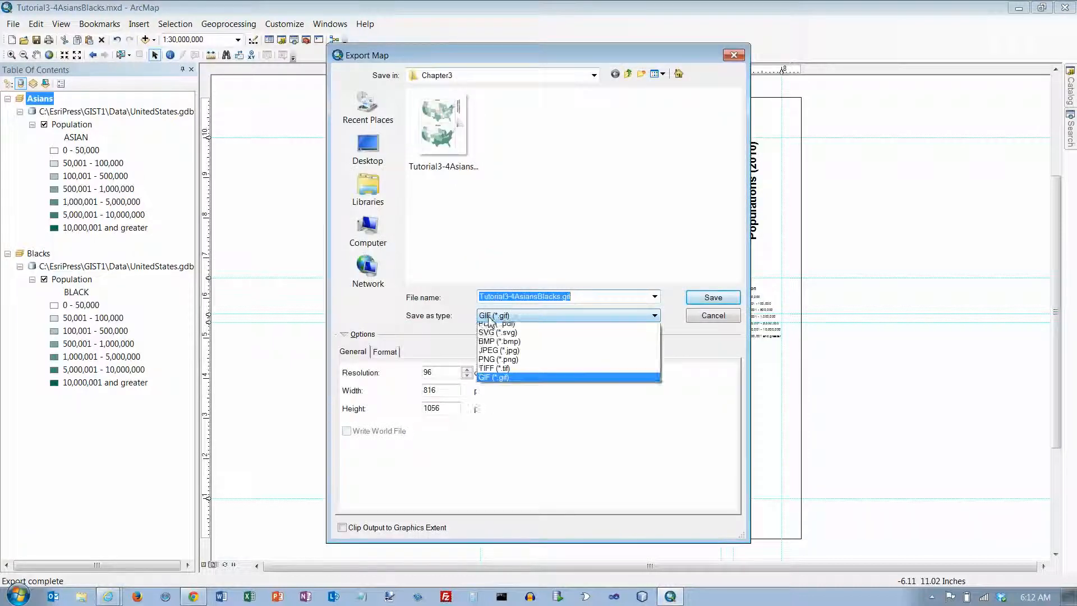
click(495, 376)
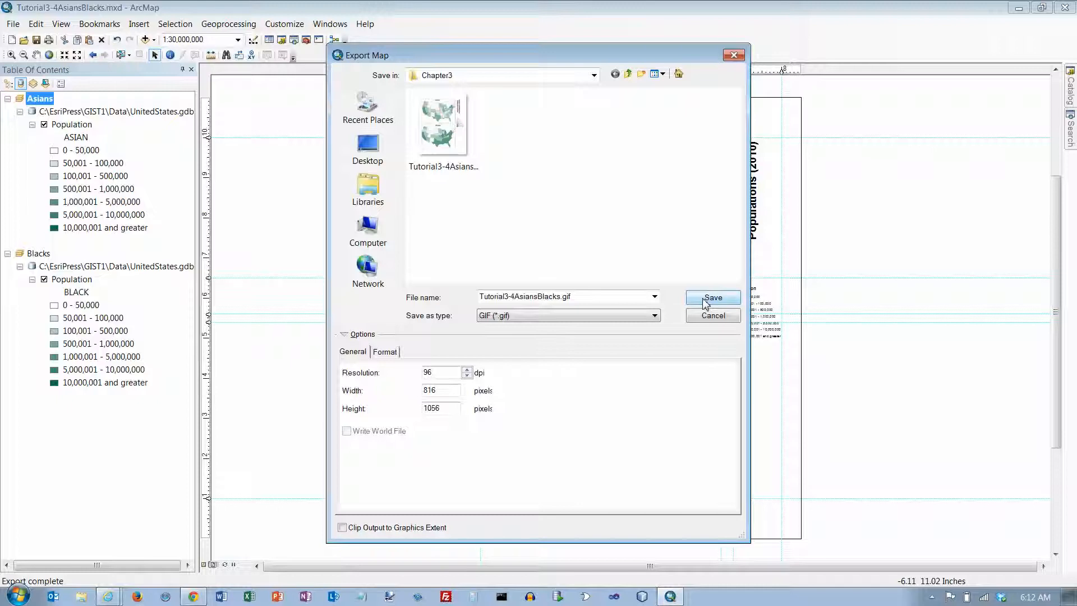
click(713, 297)
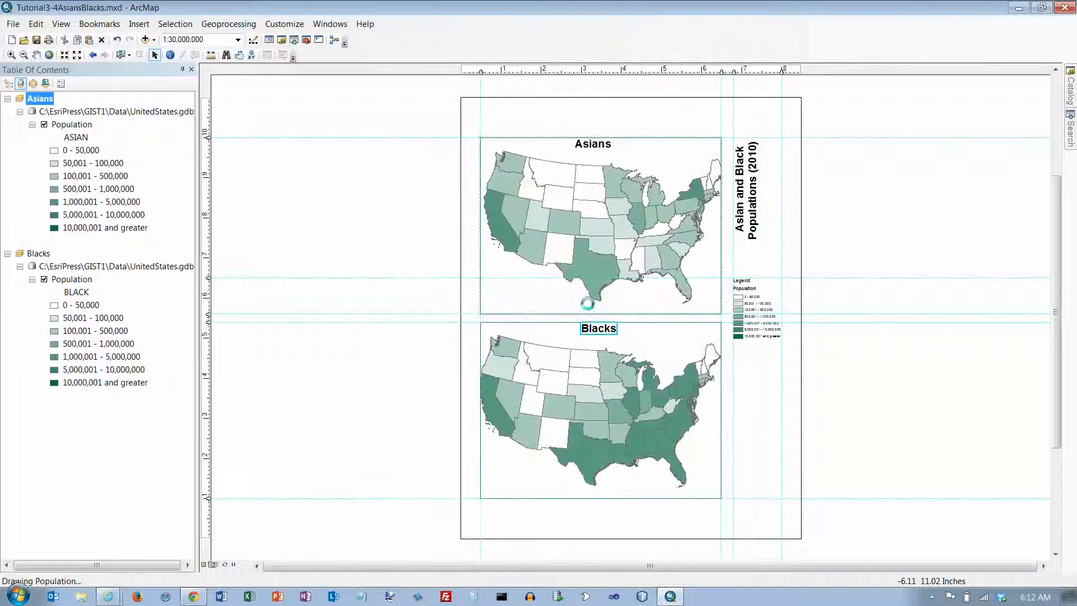